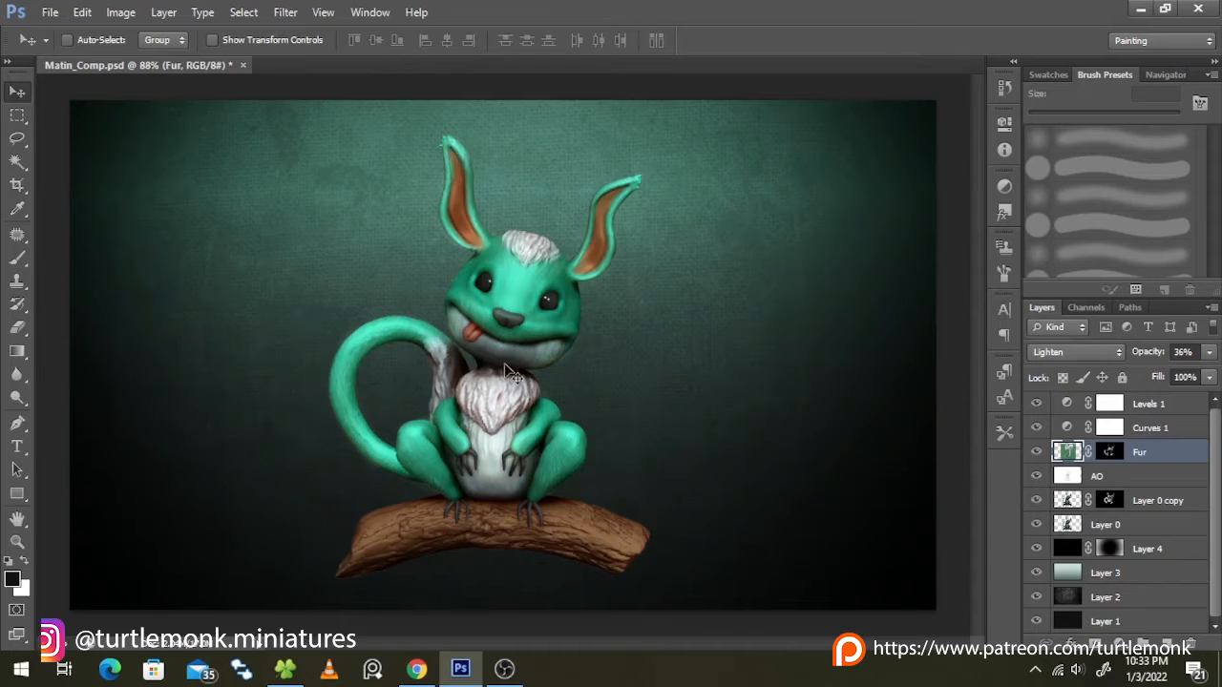
{"action": "mouse_move", "coordinate": [647, 152]}
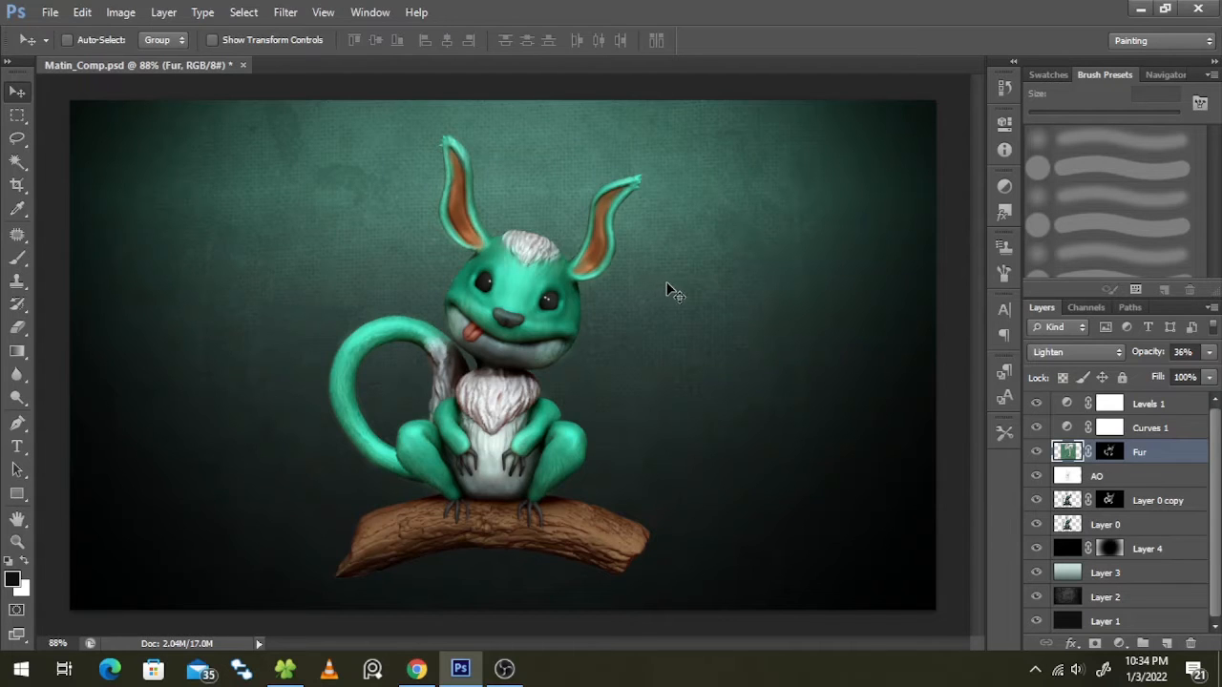
{"action": "mouse_move", "coordinate": [672, 290]}
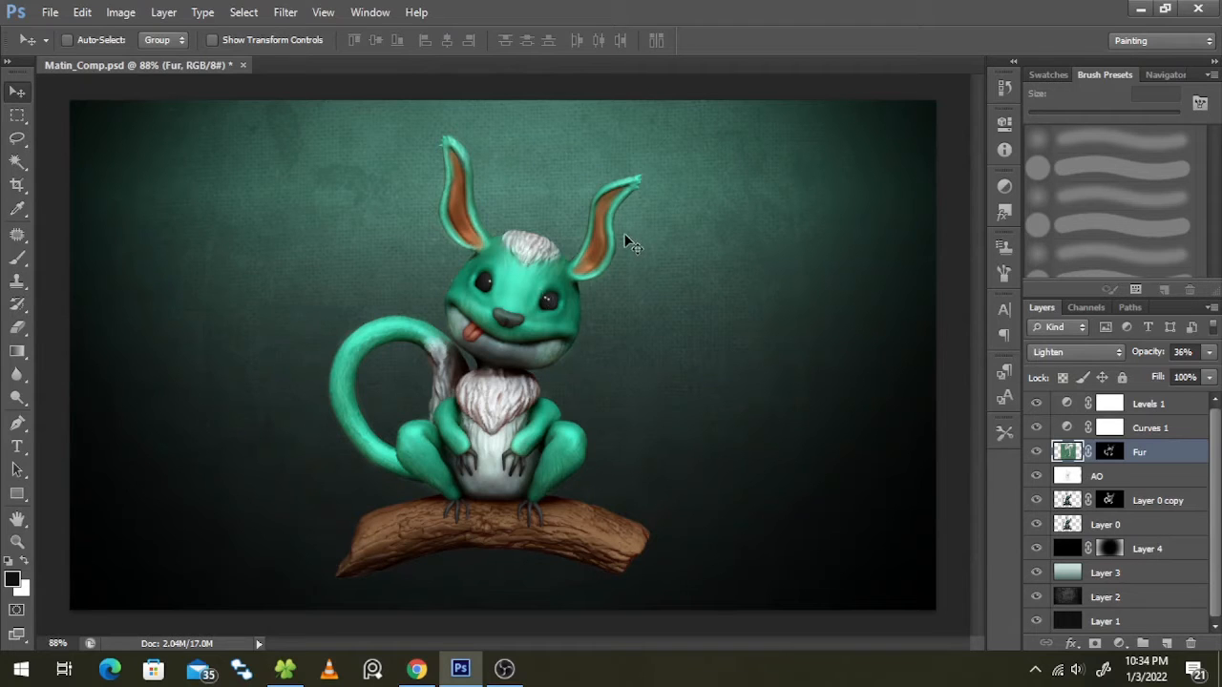
{"action": "mouse_move", "coordinate": [683, 191]}
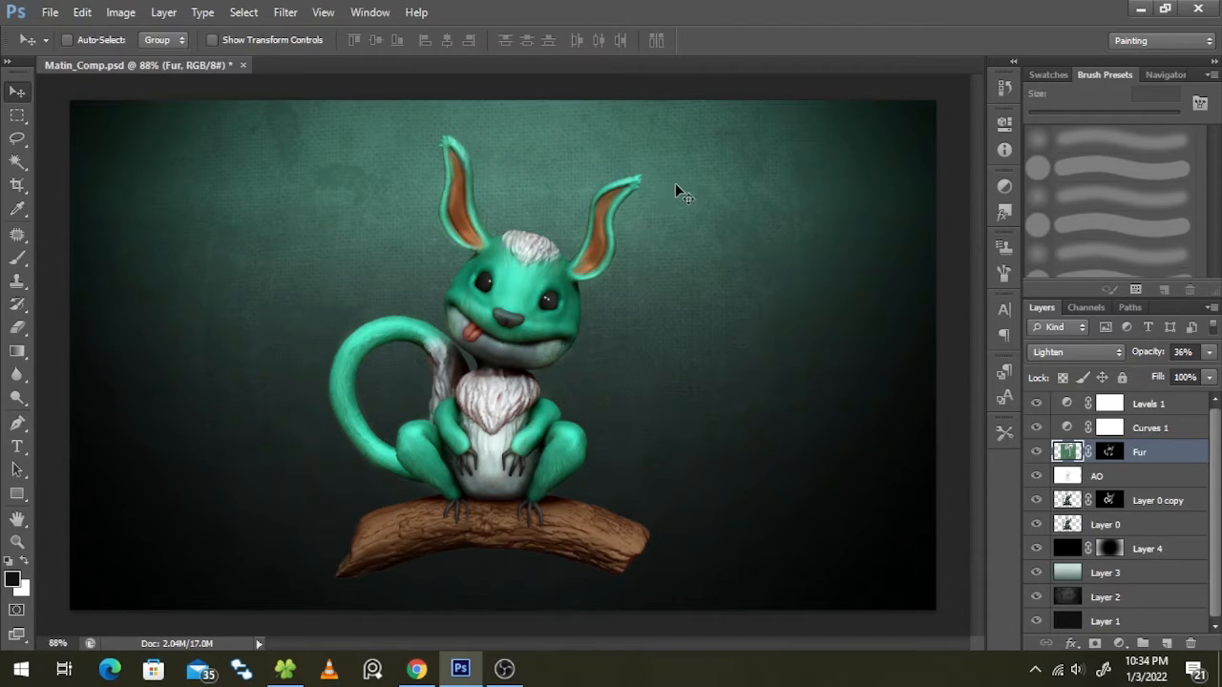
{"action": "mouse_move", "coordinate": [626, 187]}
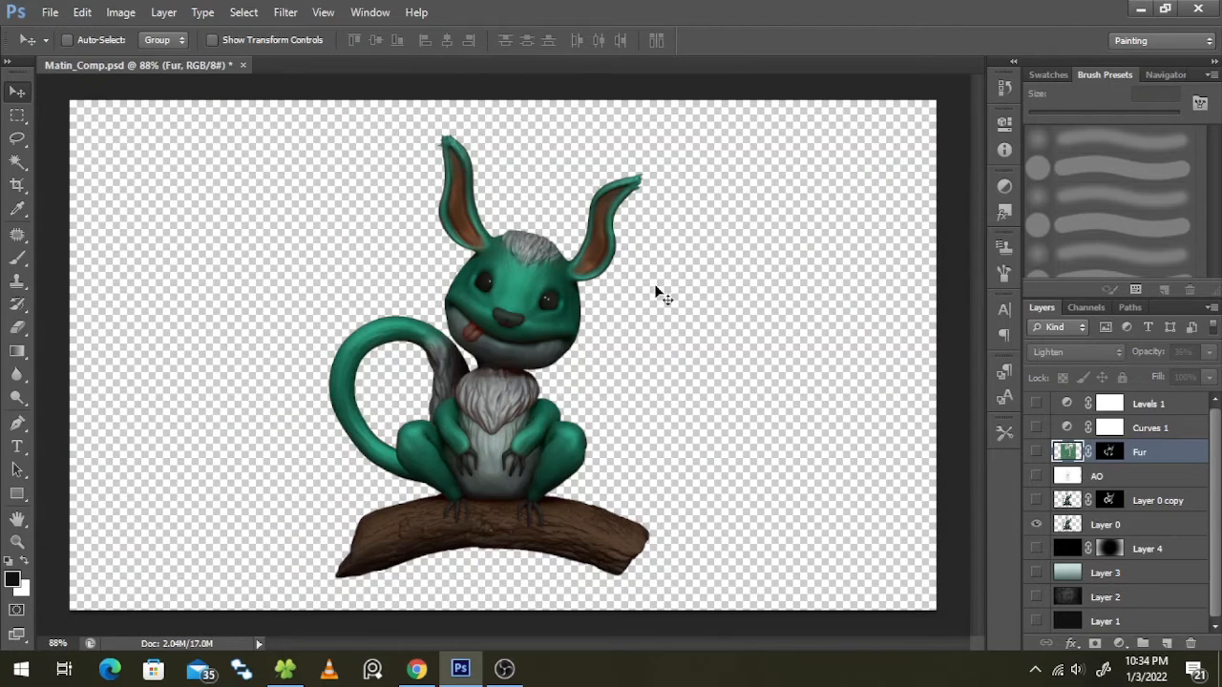
{"action": "mouse_move", "coordinate": [550, 315]}
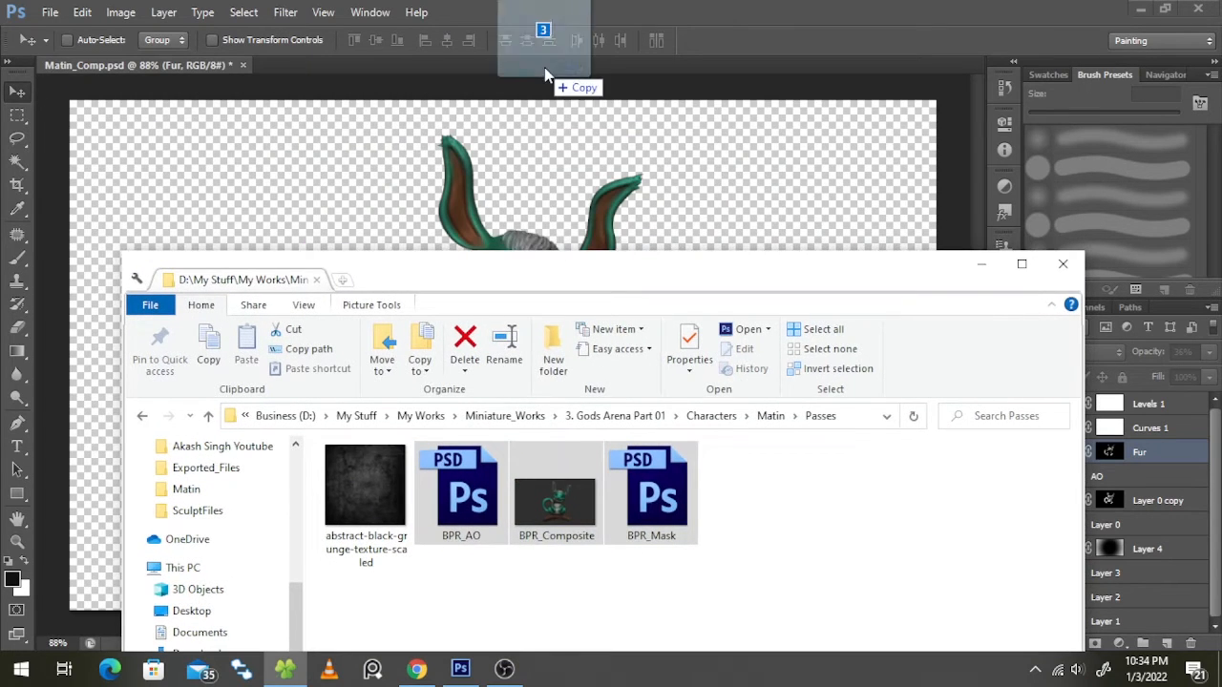
- Open BPR_AO, BPR_Composite and BPR_Mask, review each pass and return to the AO pass to copy it
{"action": "double_click", "coordinate": [461, 485]}
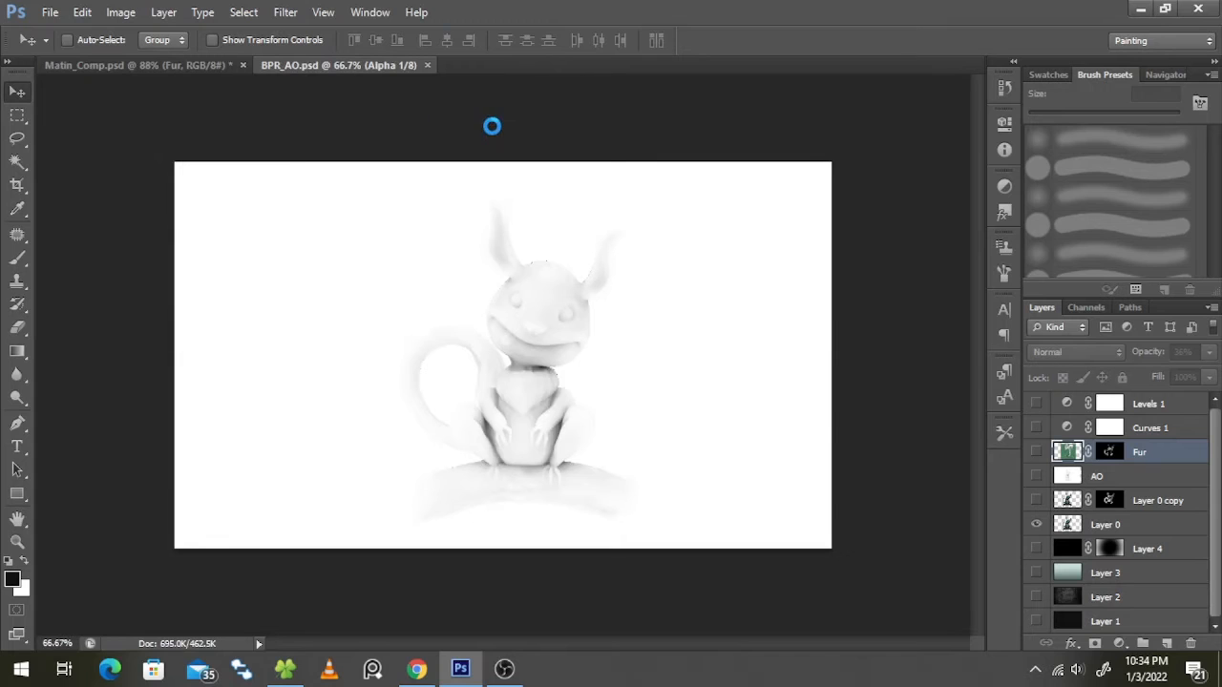
{"action": "left_click", "coordinate": [534, 65]}
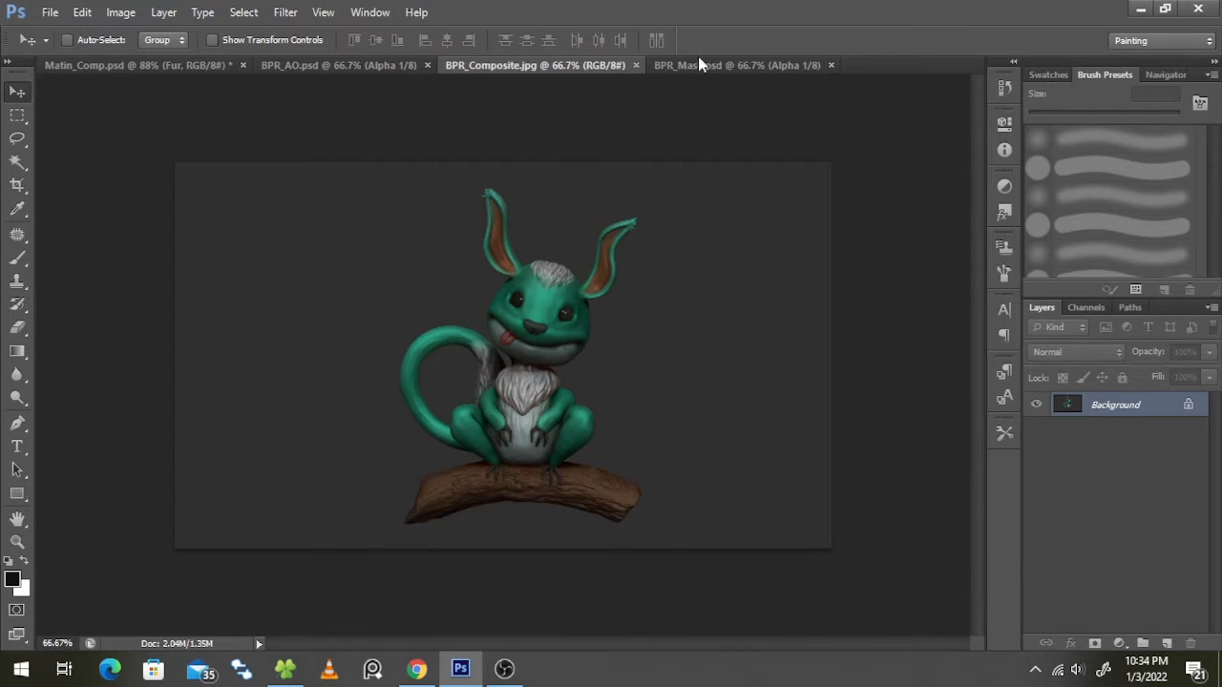
{"action": "left_click", "coordinate": [291, 65]}
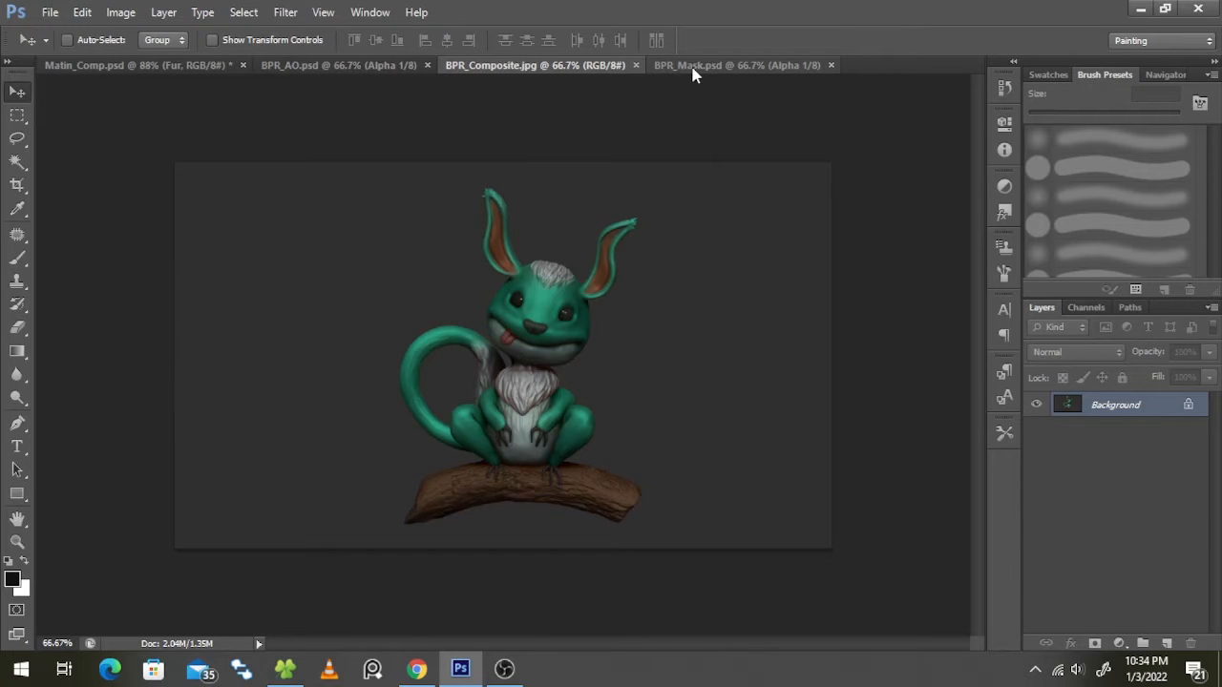
{"action": "left_click", "coordinate": [735, 65]}
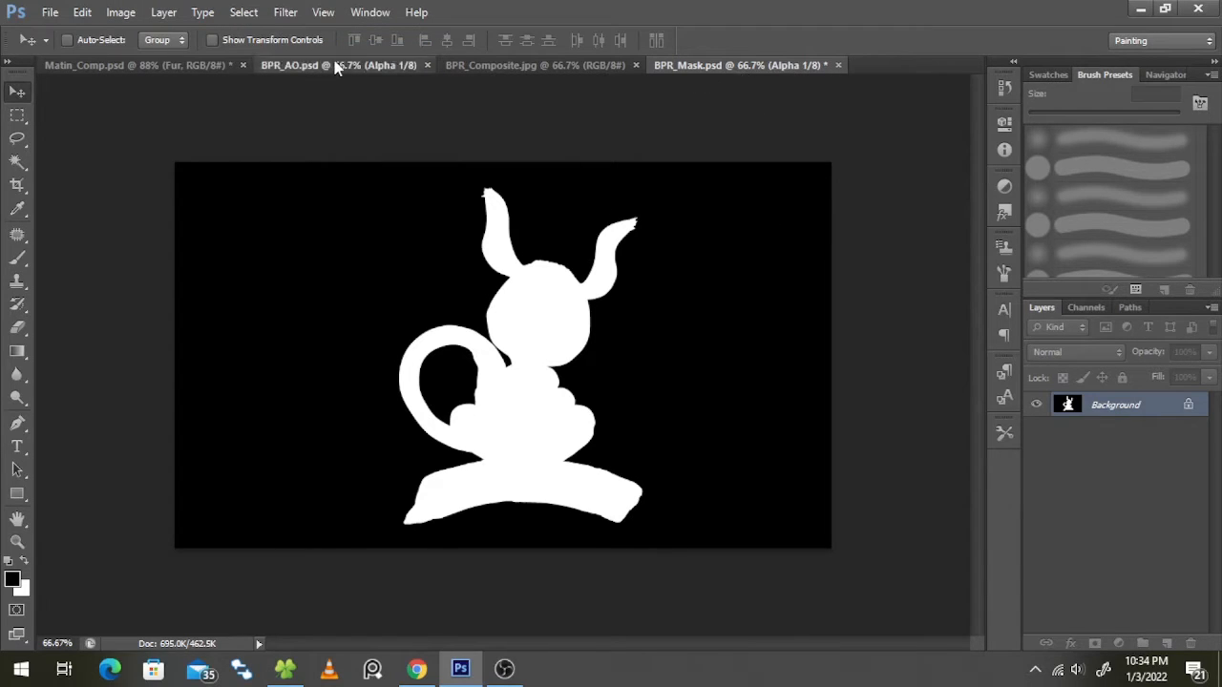
{"action": "left_click", "coordinate": [120, 12]}
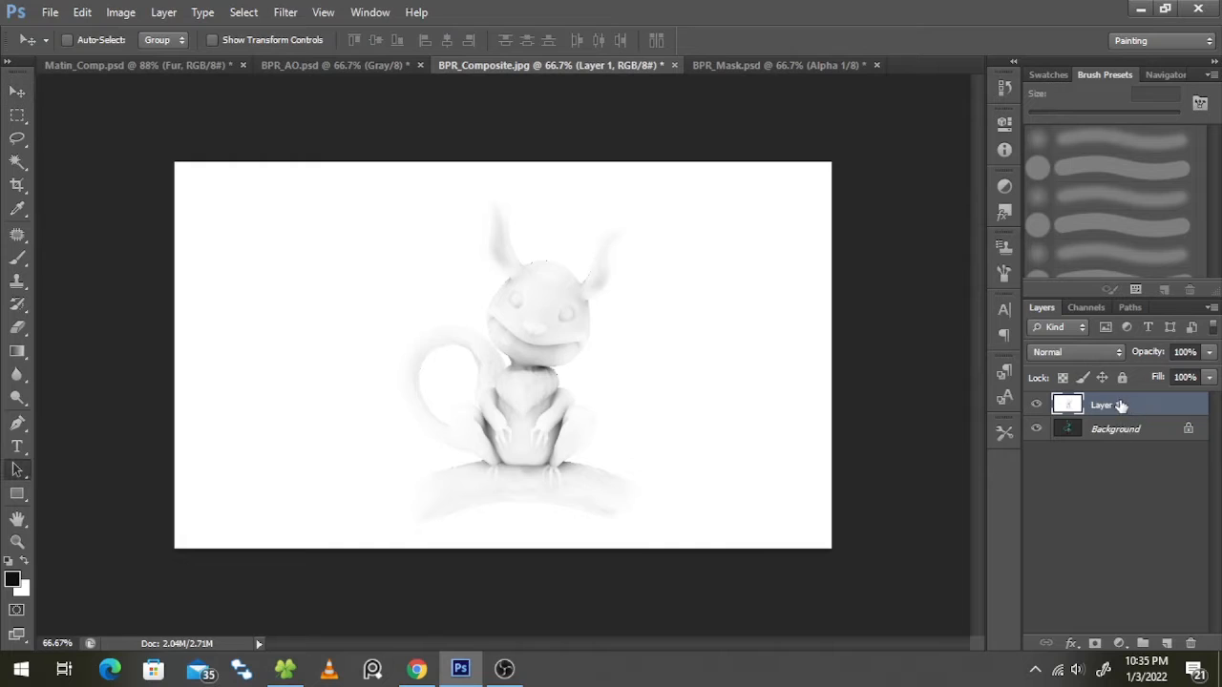
- Rename the pasted layer to AO and close BPR_AO, discarding its changes
{"action": "double_click", "coordinate": [1103, 404]}
{"action": "type", "text": "AO"}
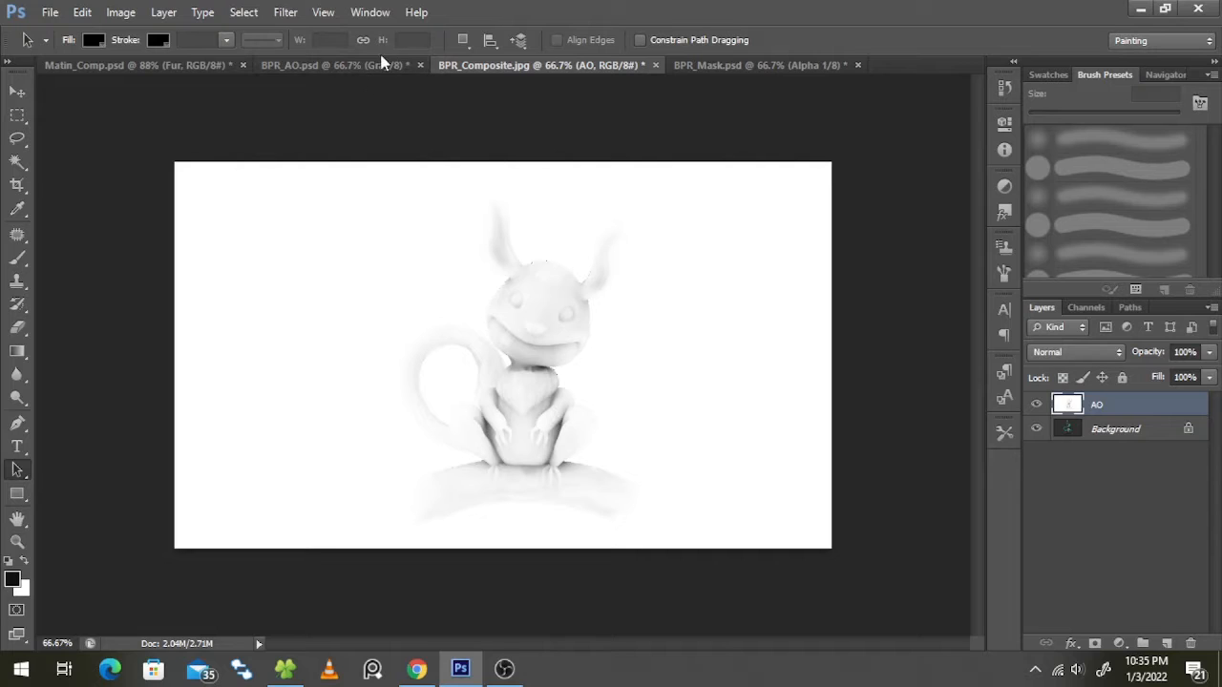
{"action": "left_click", "coordinate": [420, 65]}
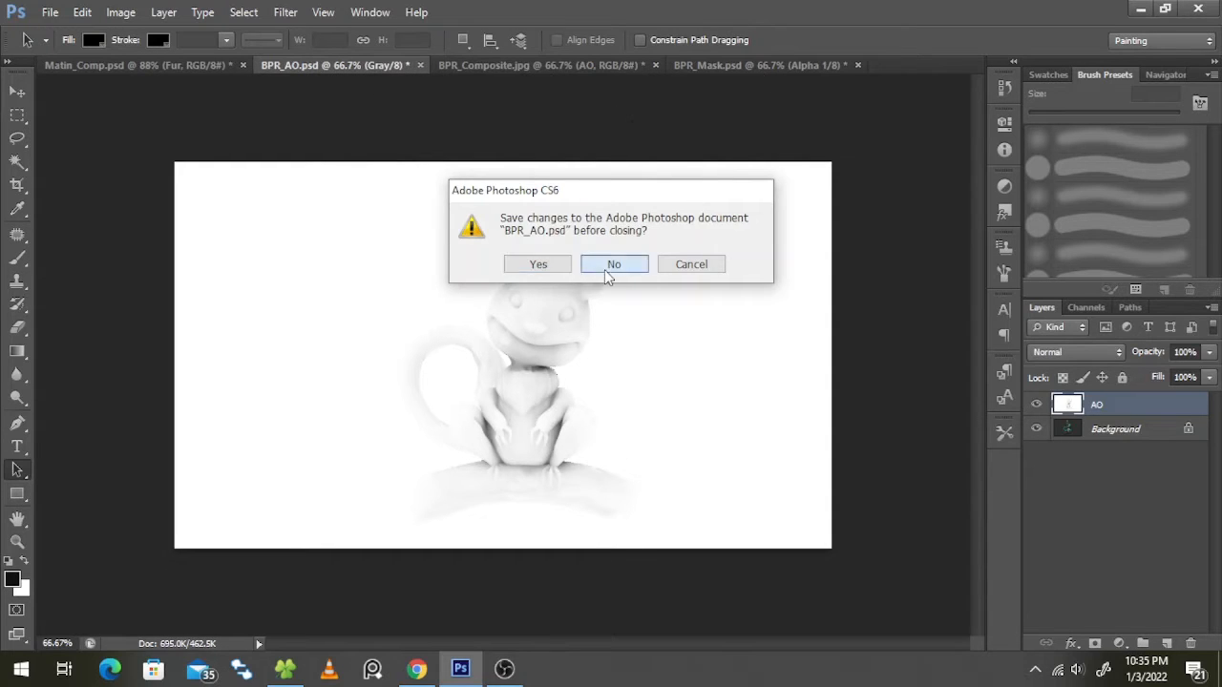
{"action": "left_click", "coordinate": [612, 263]}
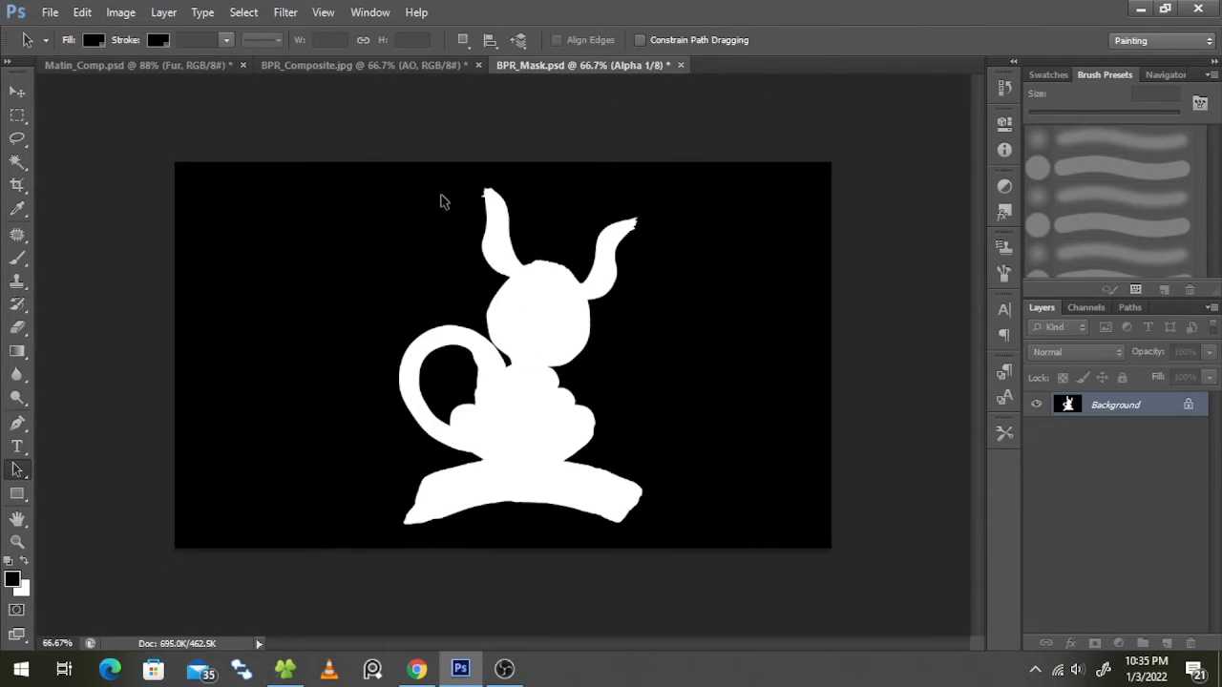
{"action": "left_click", "coordinate": [17, 92]}
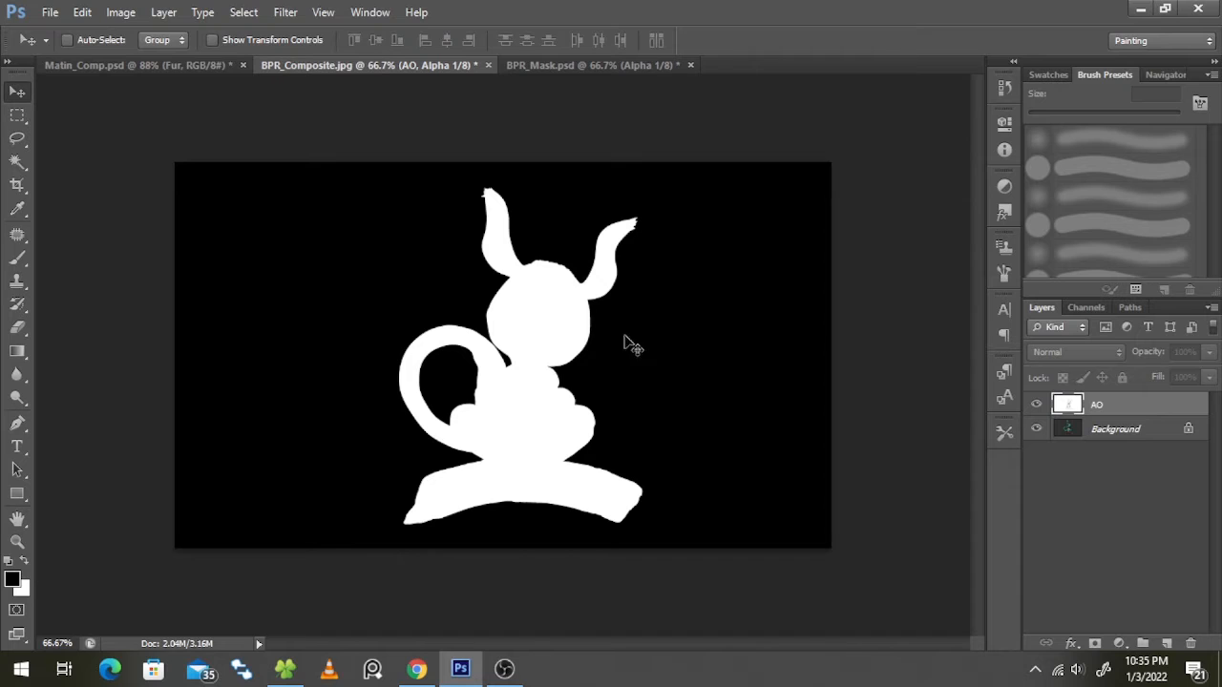
{"action": "mouse_move", "coordinate": [1157, 375]}
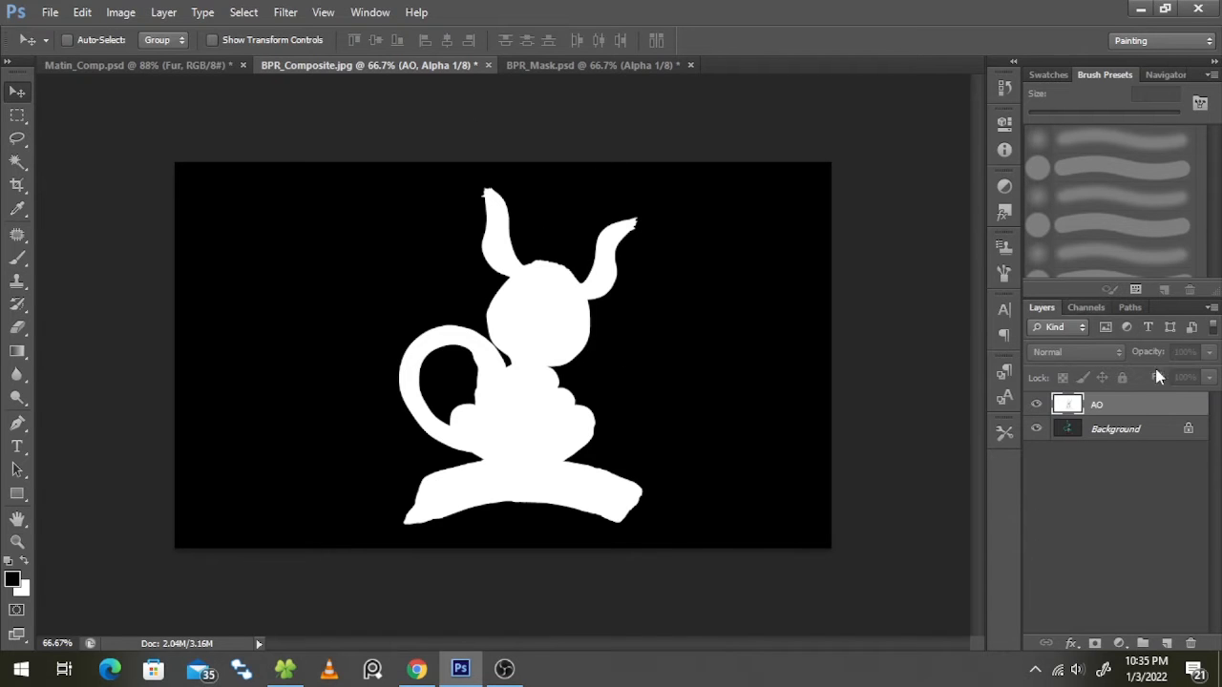
- Load Alpha 1 as a selection, mask Layer 0 with it and apply the layer mask permanently
{"action": "left_click", "coordinate": [1086, 306]}
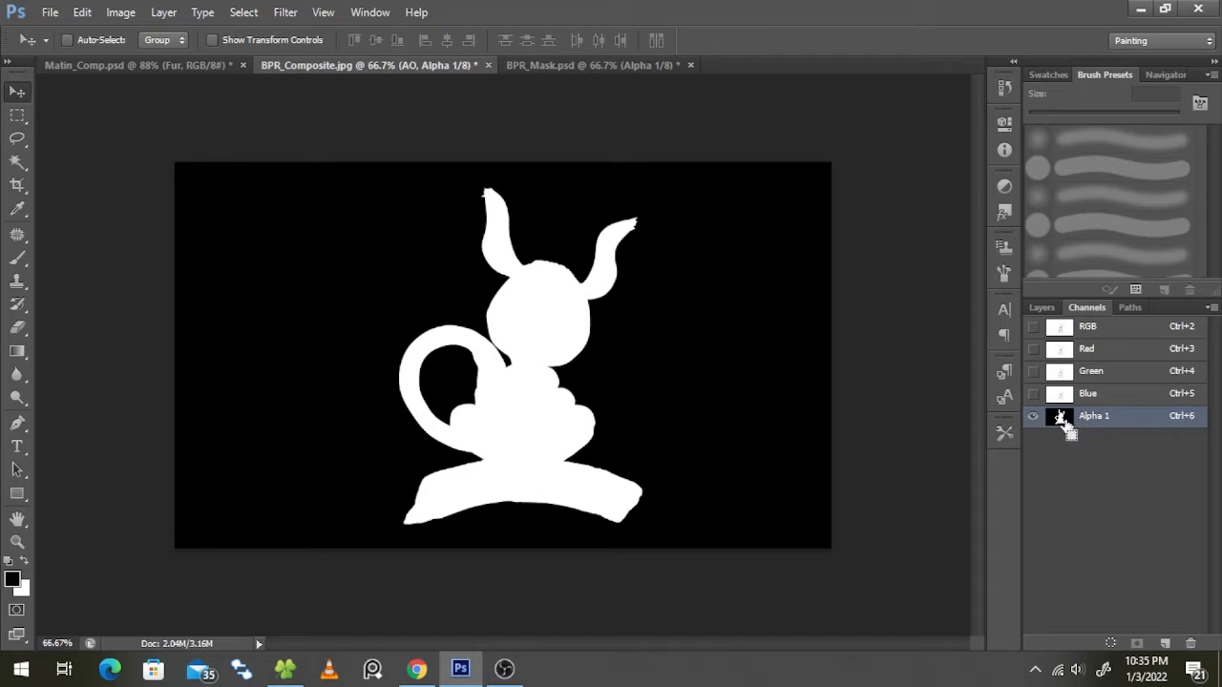
{"action": "left_click", "coordinate": [1042, 305]}
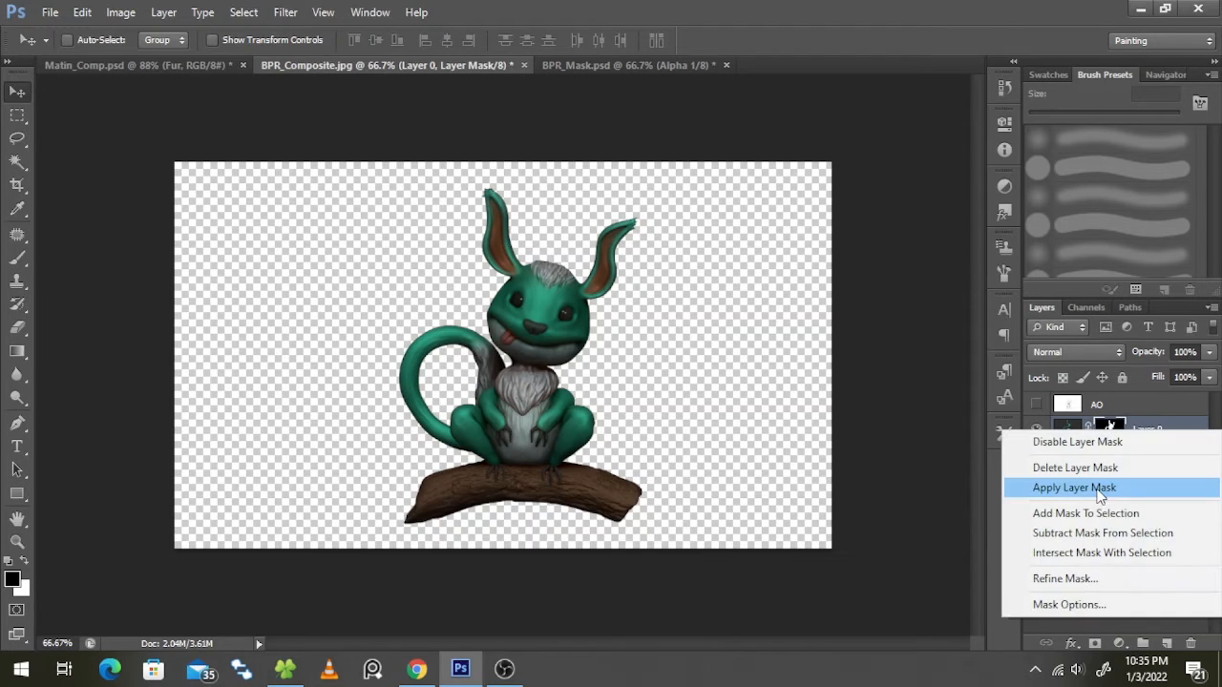
{"action": "left_click", "coordinate": [1072, 487]}
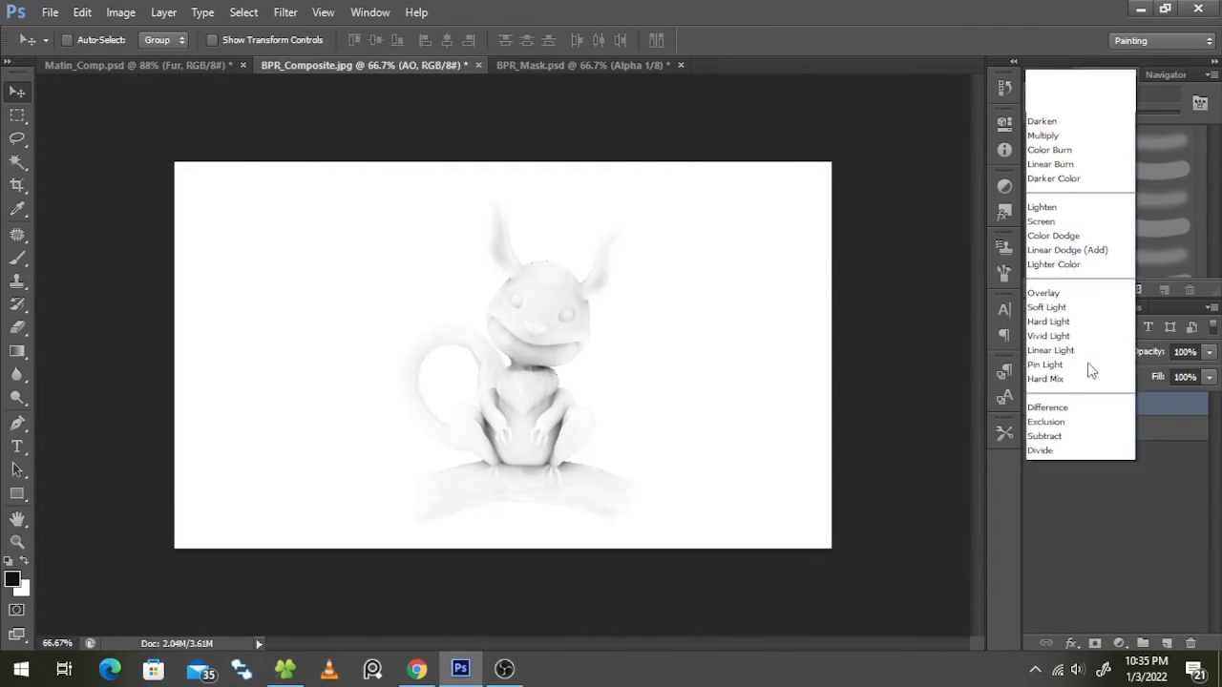
- Set the AO layer to Multiply and close the BPR_Mask pass without saving
{"action": "left_click", "coordinate": [1042, 133]}
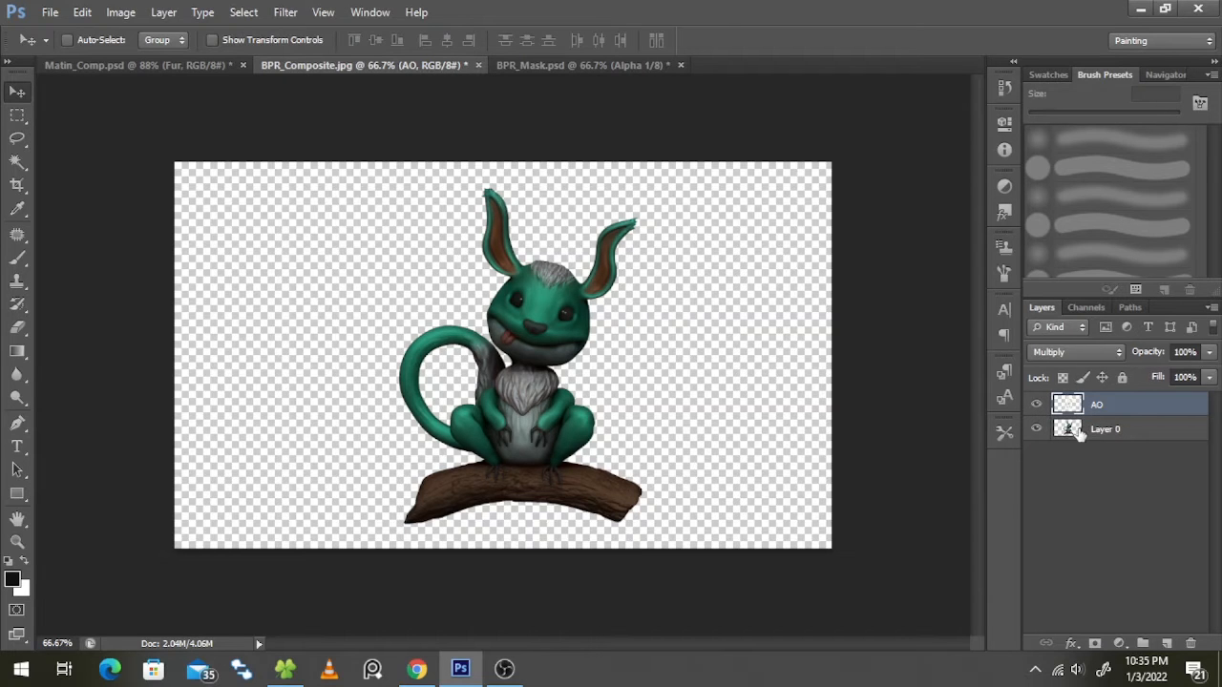
{"action": "left_click", "coordinate": [477, 65]}
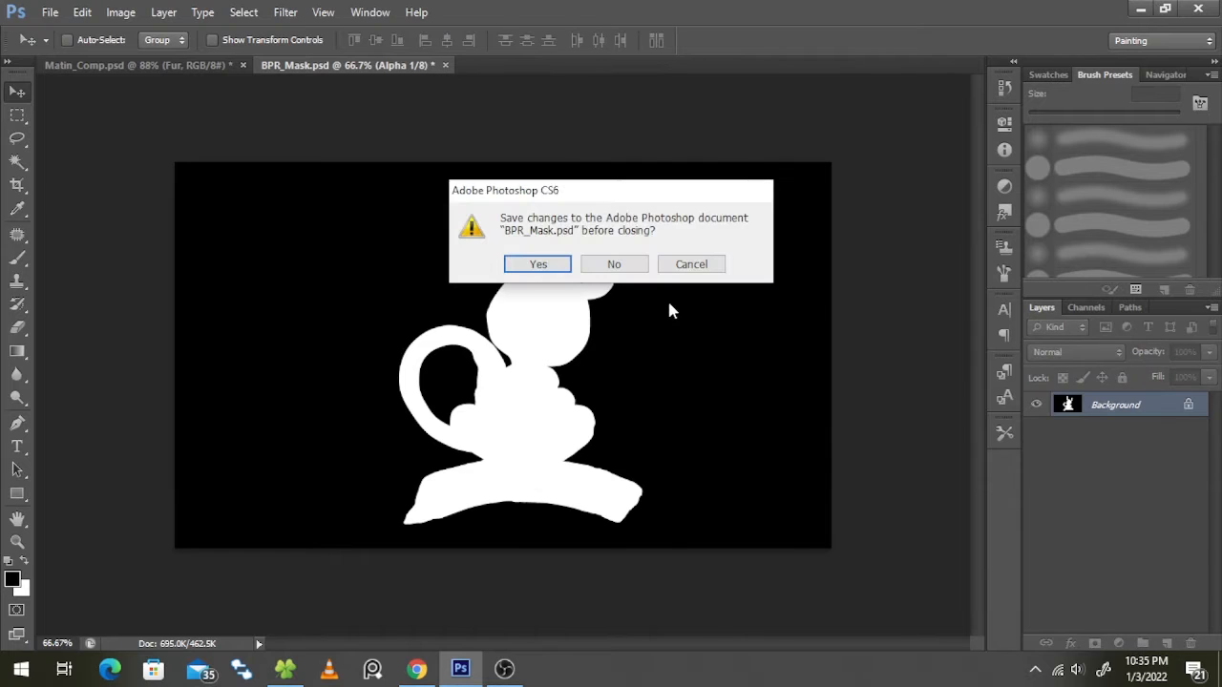
{"action": "left_click", "coordinate": [614, 263]}
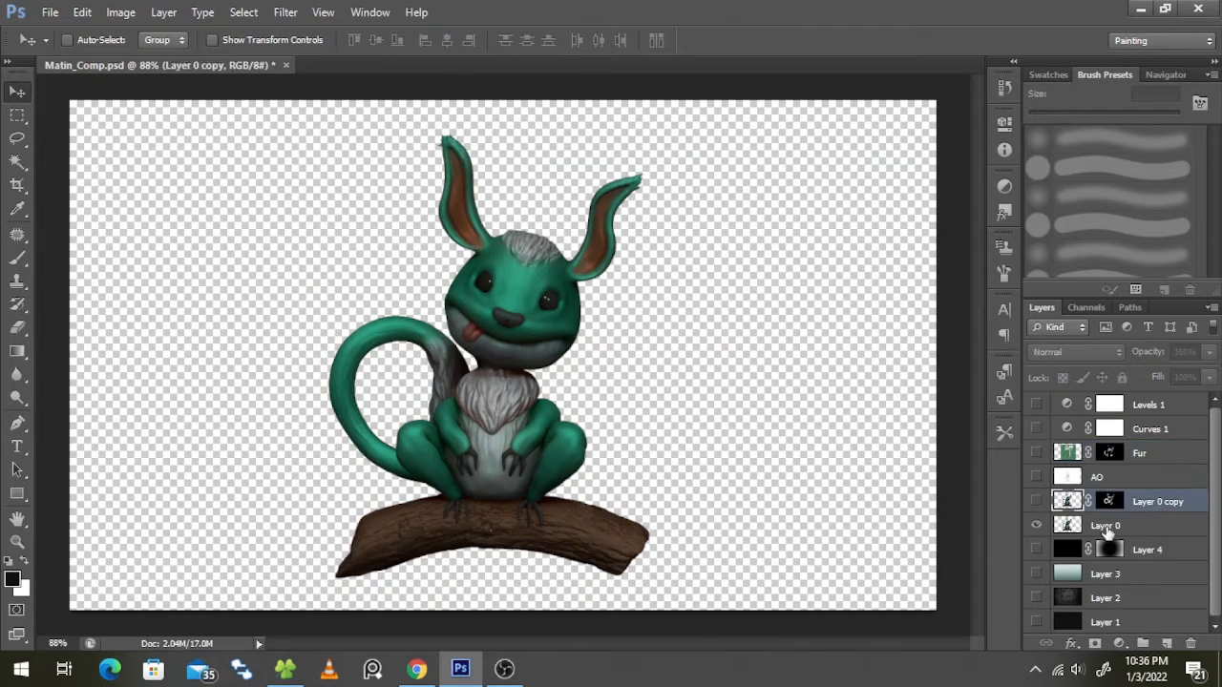
- Select the AO layer in the main comp so it multiplies over the creature render
{"action": "left_click", "coordinate": [1104, 525]}
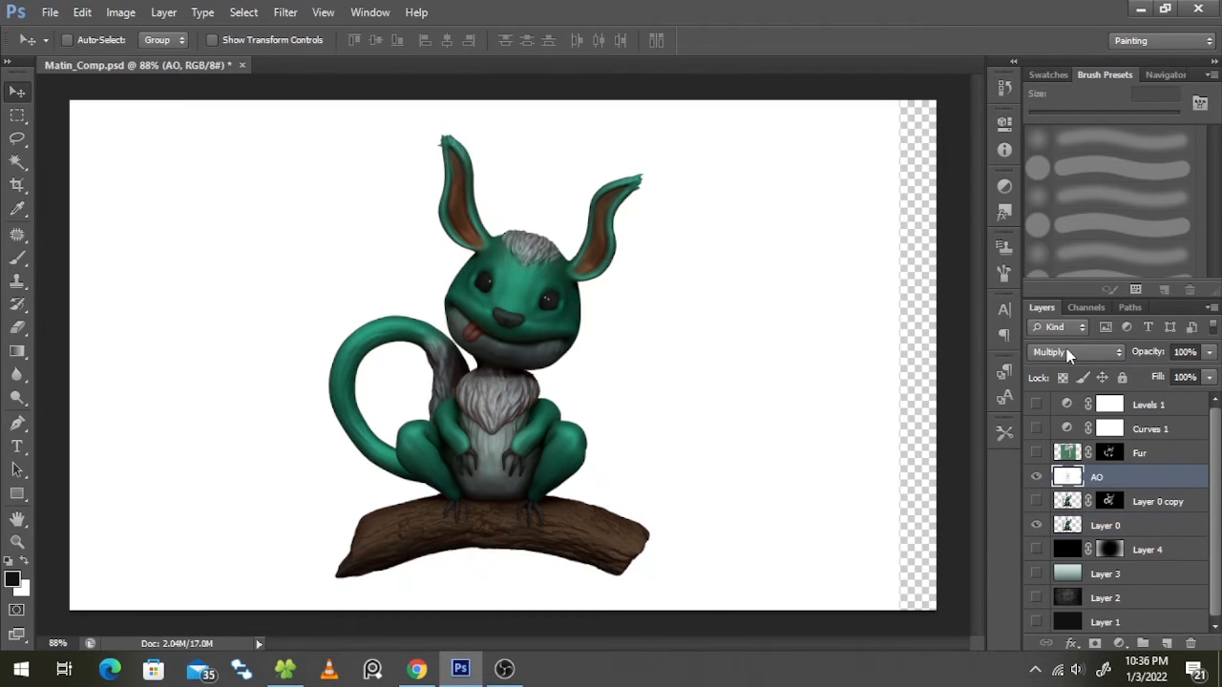
{"action": "mouse_move", "coordinate": [1179, 344]}
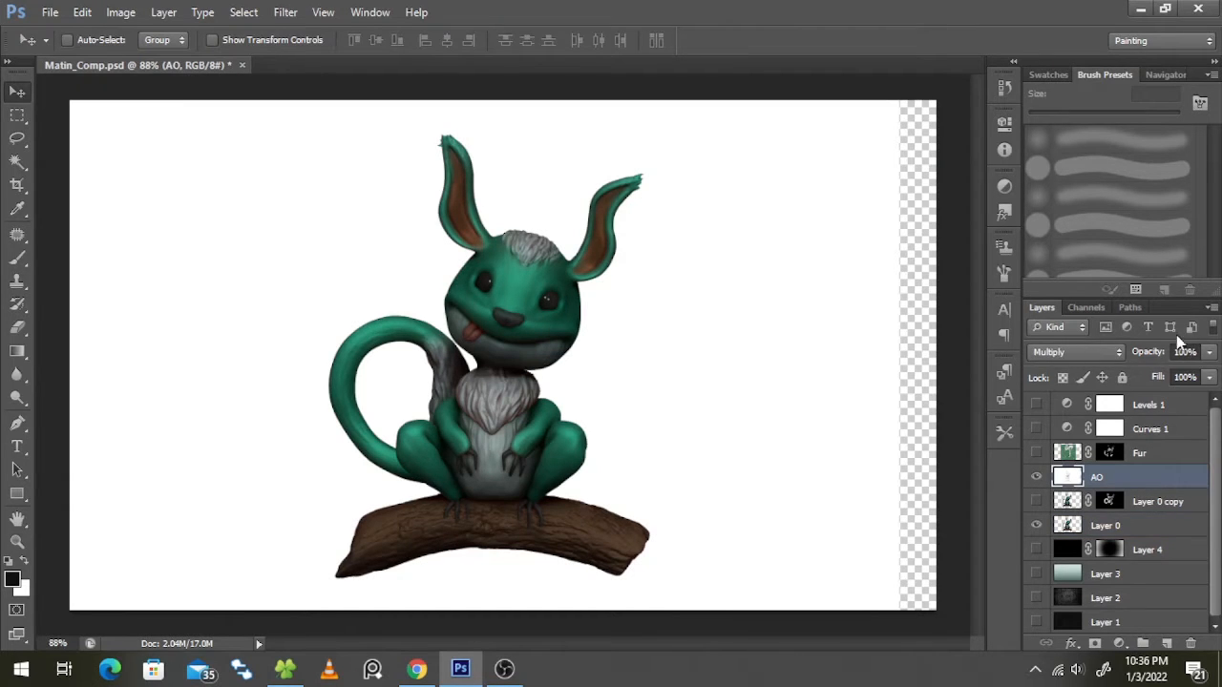
{"action": "mouse_move", "coordinate": [1162, 508]}
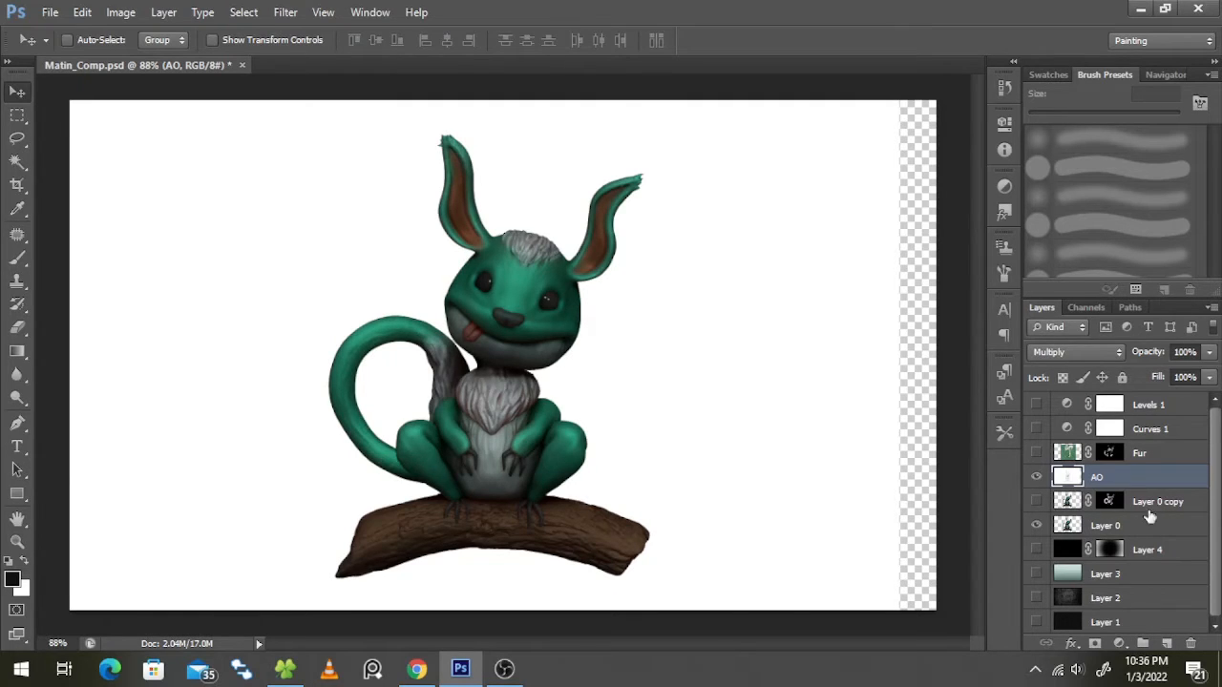
{"action": "mouse_move", "coordinate": [1136, 544]}
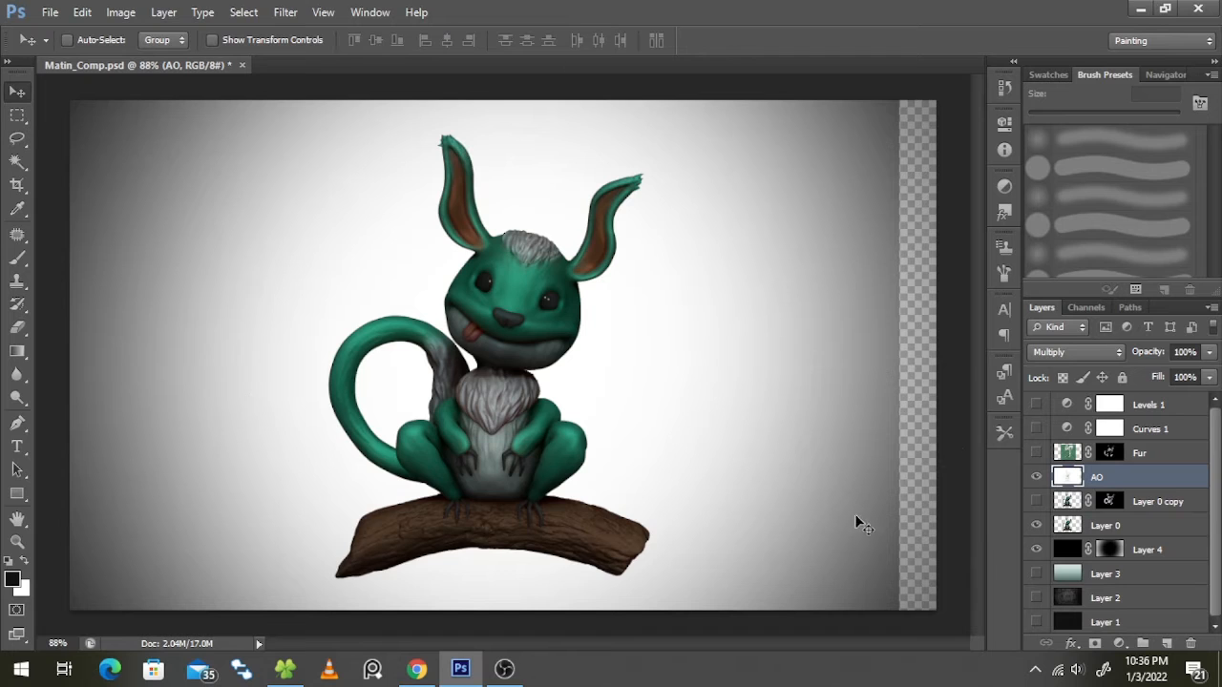
- Show Layer 4, Layer 3 at Color Dodge 73% and the textured Layer 2 behind the creature
{"action": "left_click", "coordinate": [1036, 573]}
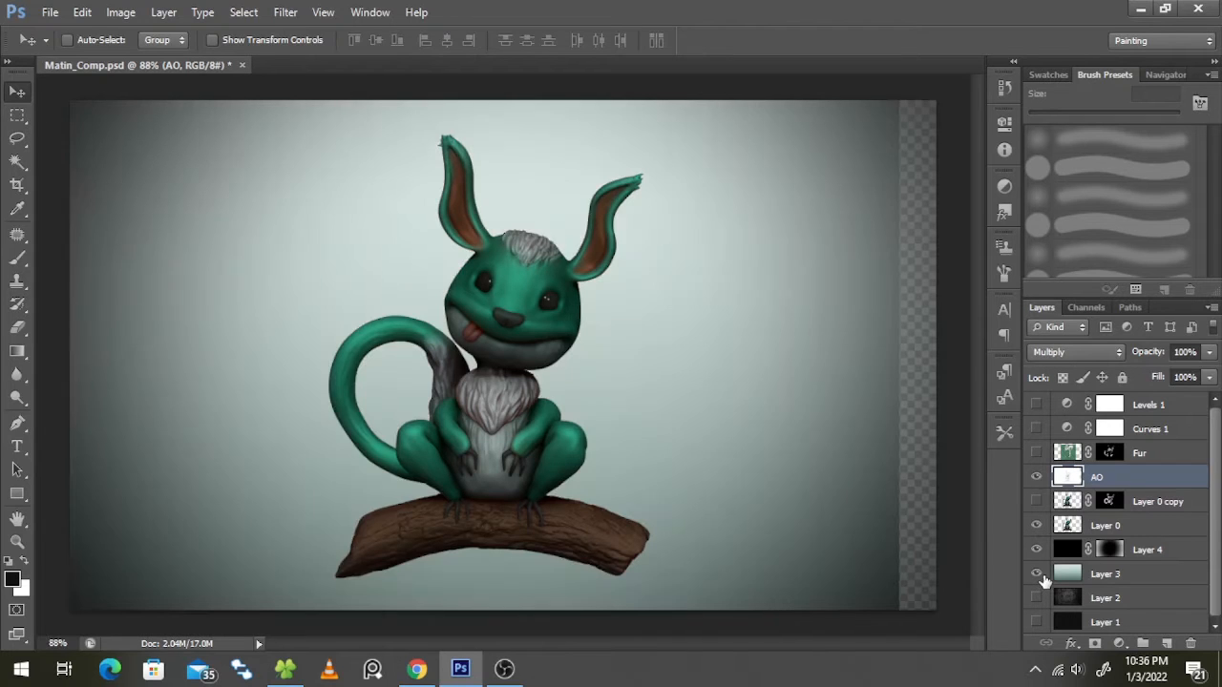
{"action": "left_click", "coordinate": [1145, 550]}
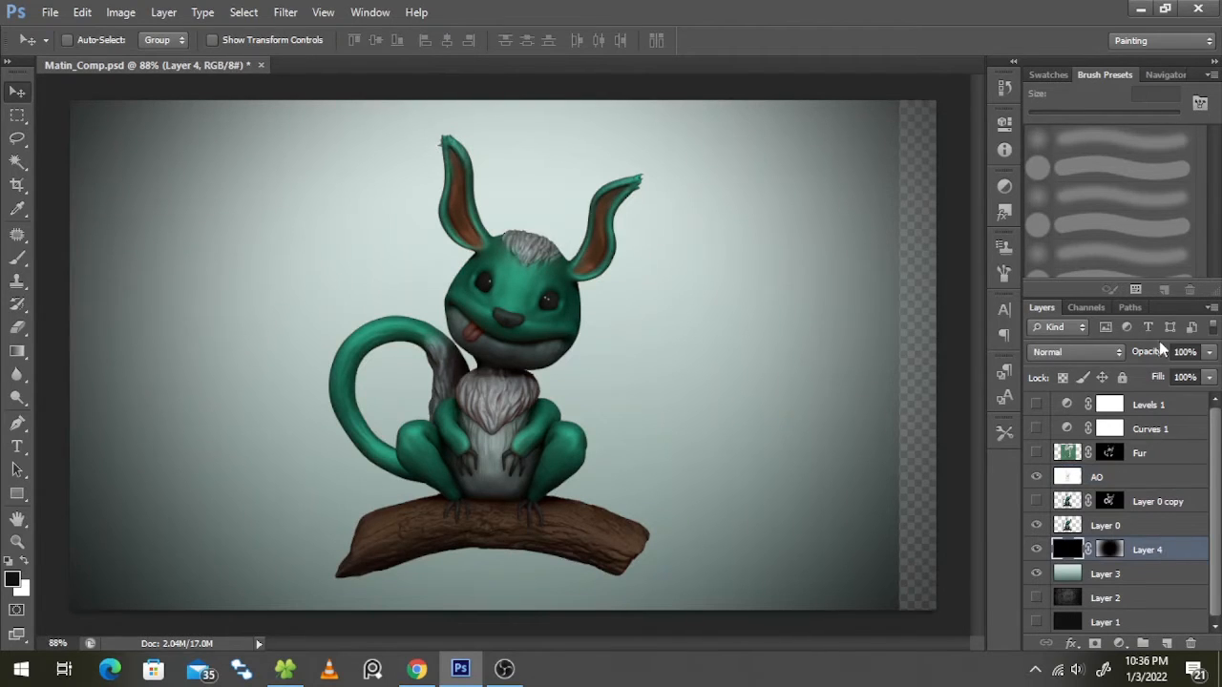
{"action": "left_click", "coordinate": [1103, 573]}
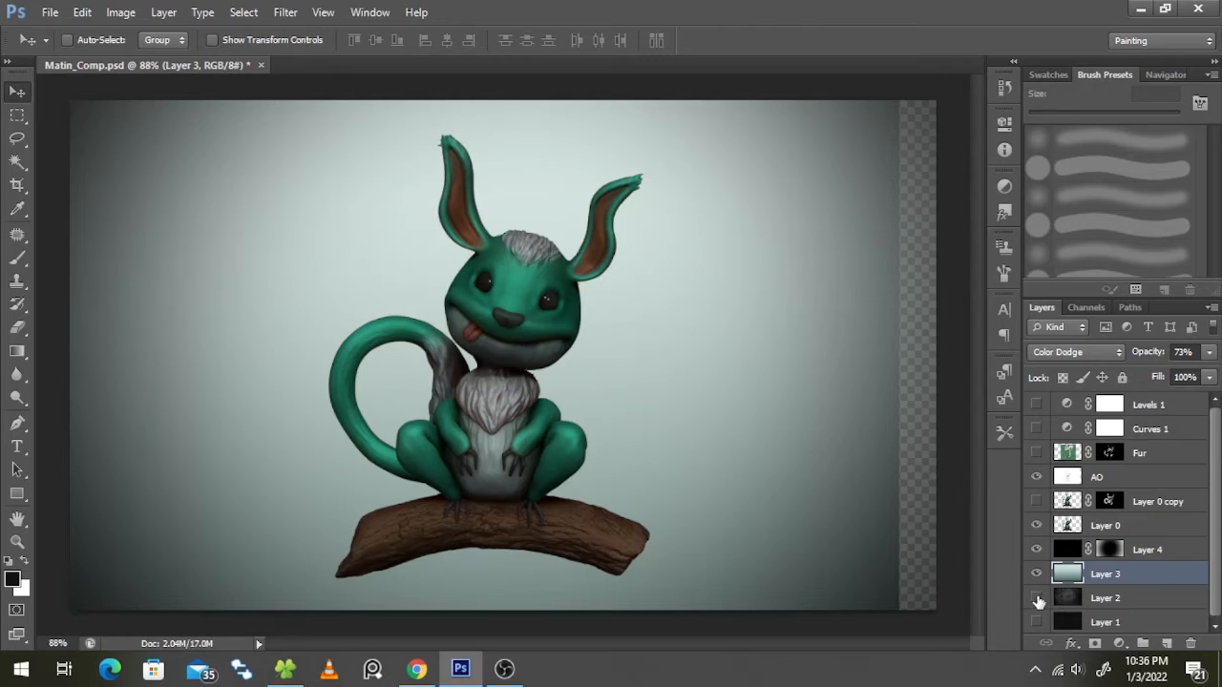
{"action": "left_click", "coordinate": [1035, 598]}
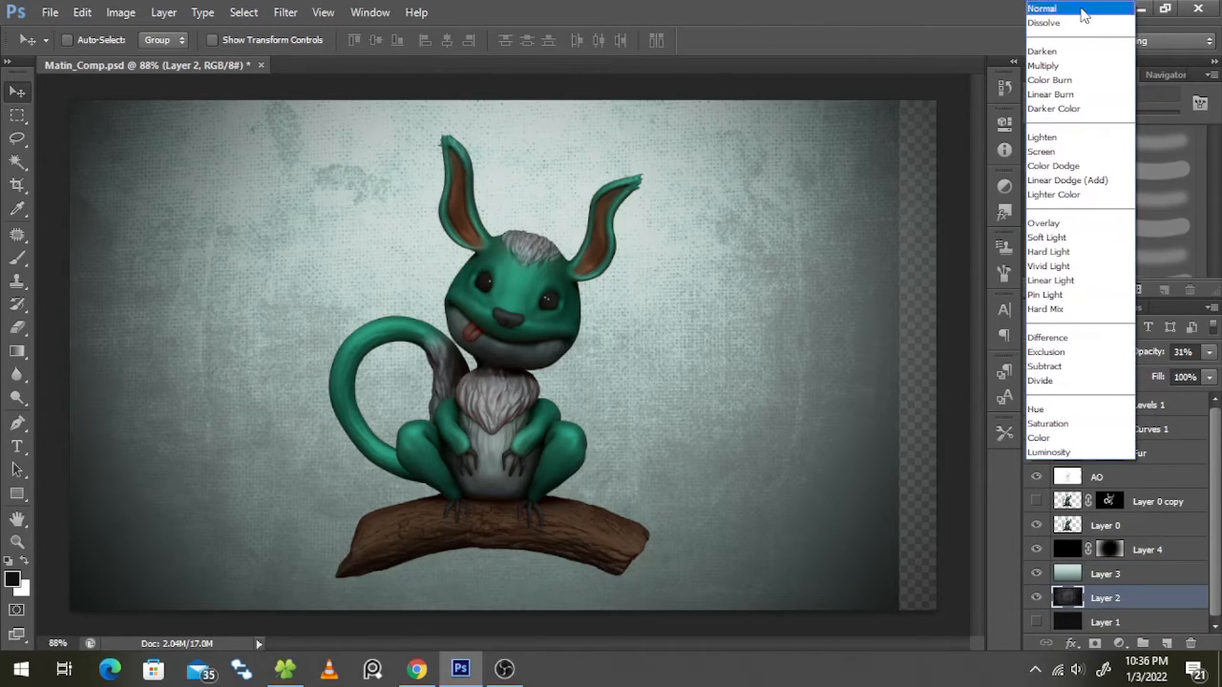
{"action": "left_click", "coordinate": [1040, 8]}
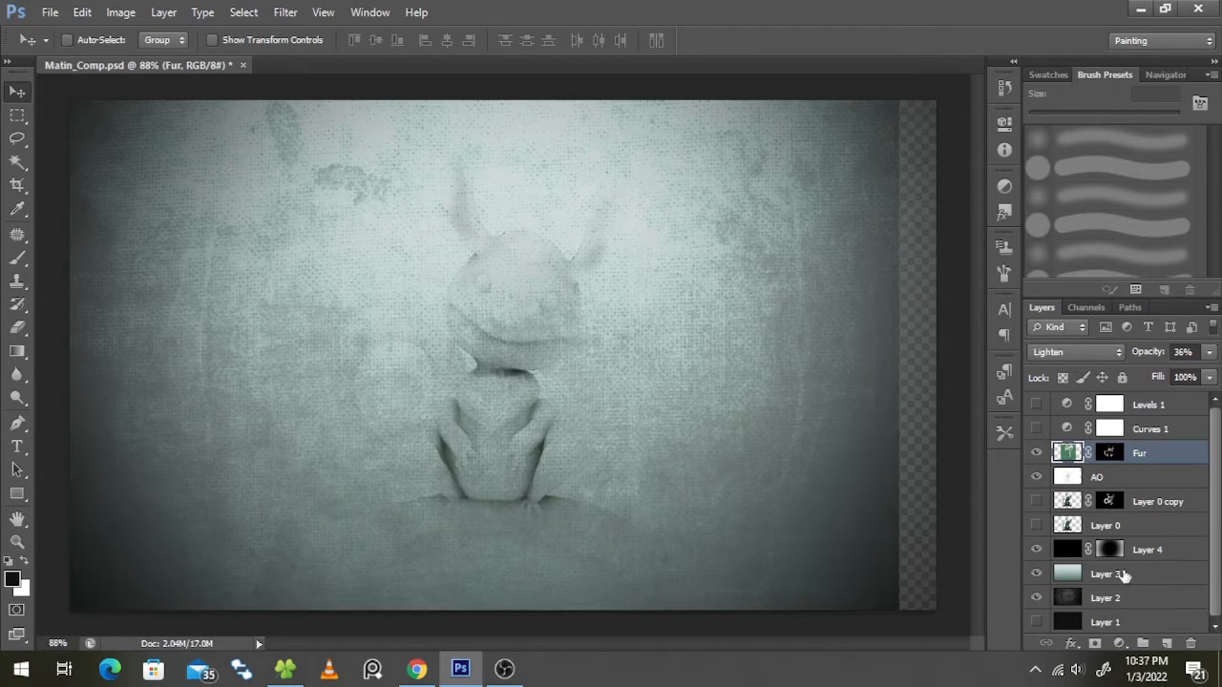
- Select the texture Layer 2 to blend it in Soft Light over the teal vignette
{"action": "left_click", "coordinate": [1103, 597]}
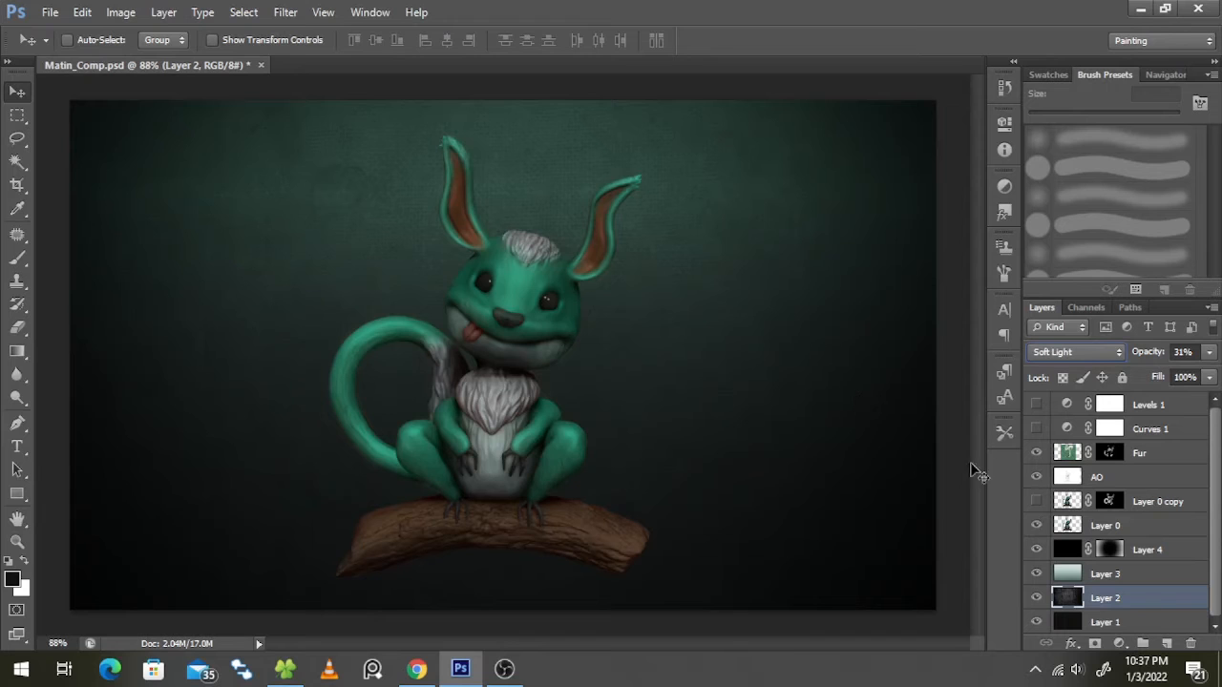
{"action": "mouse_move", "coordinate": [496, 252]}
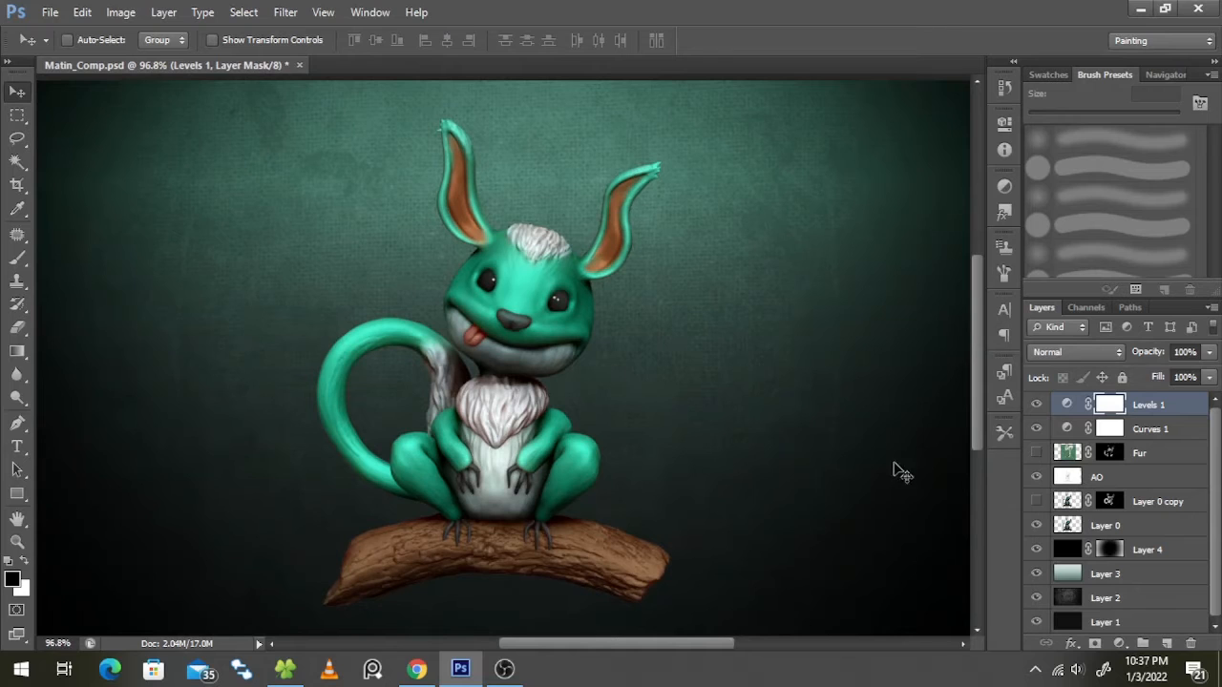
{"action": "mouse_move", "coordinate": [1048, 512]}
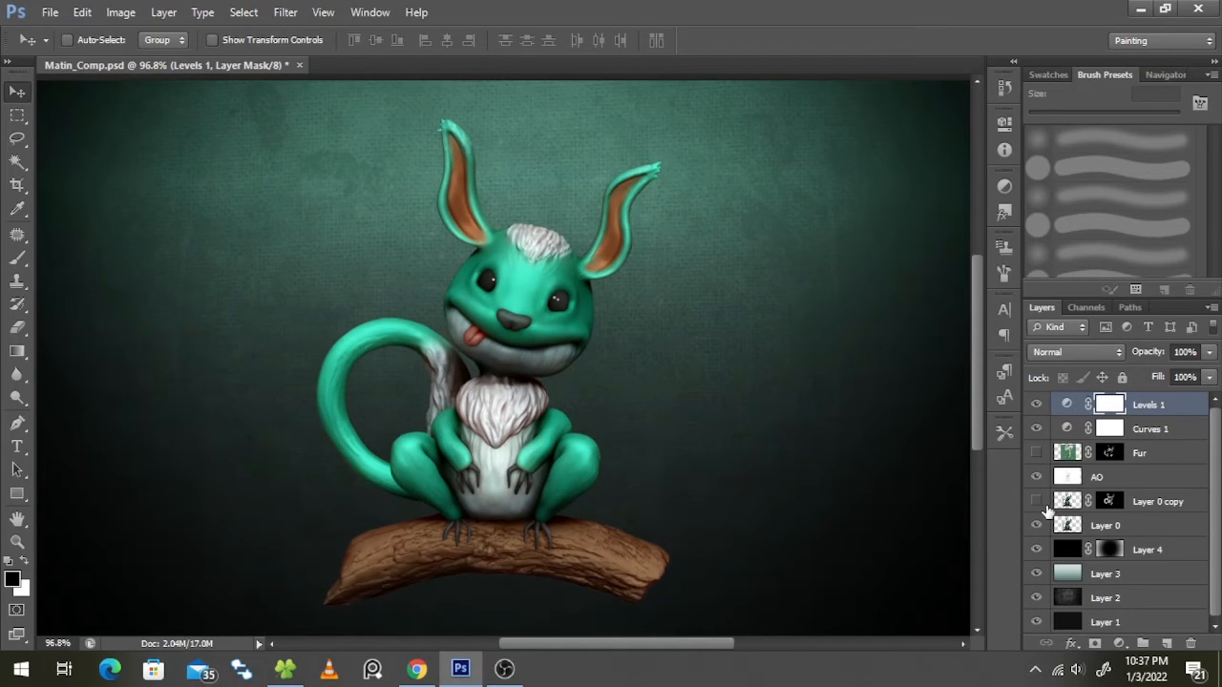
- Select Layer 0 copy and bring up the Filter menu for it
{"action": "left_click", "coordinate": [1103, 525]}
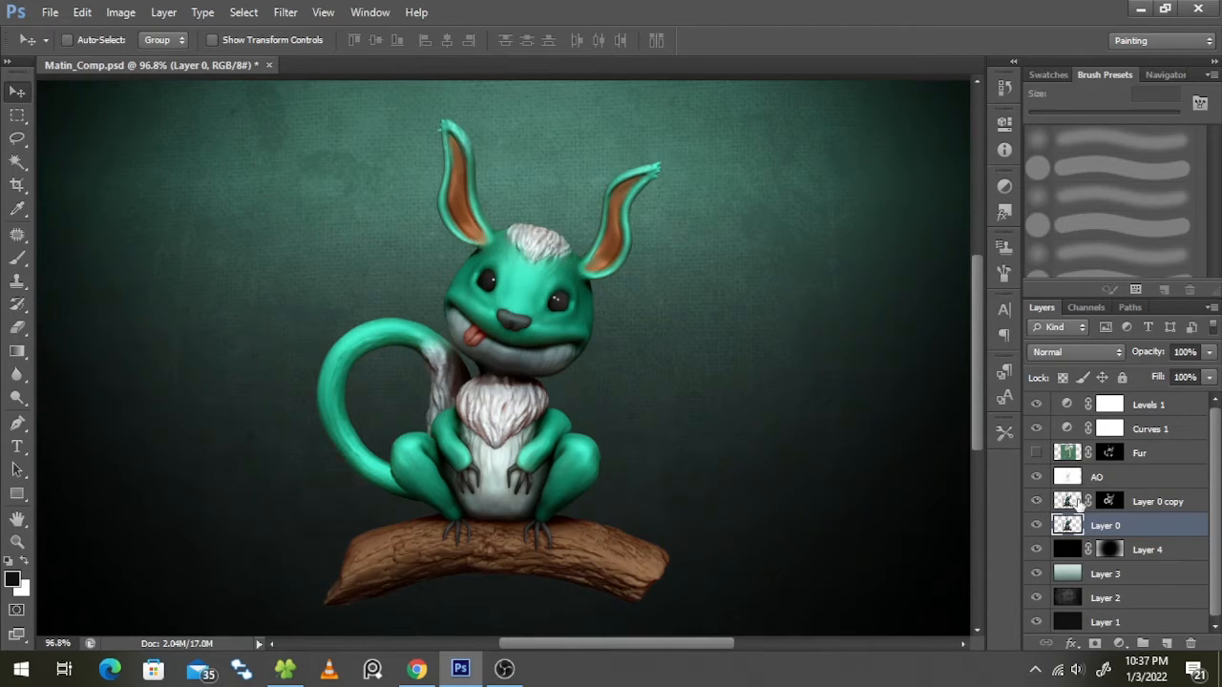
{"action": "left_click", "coordinate": [1156, 500]}
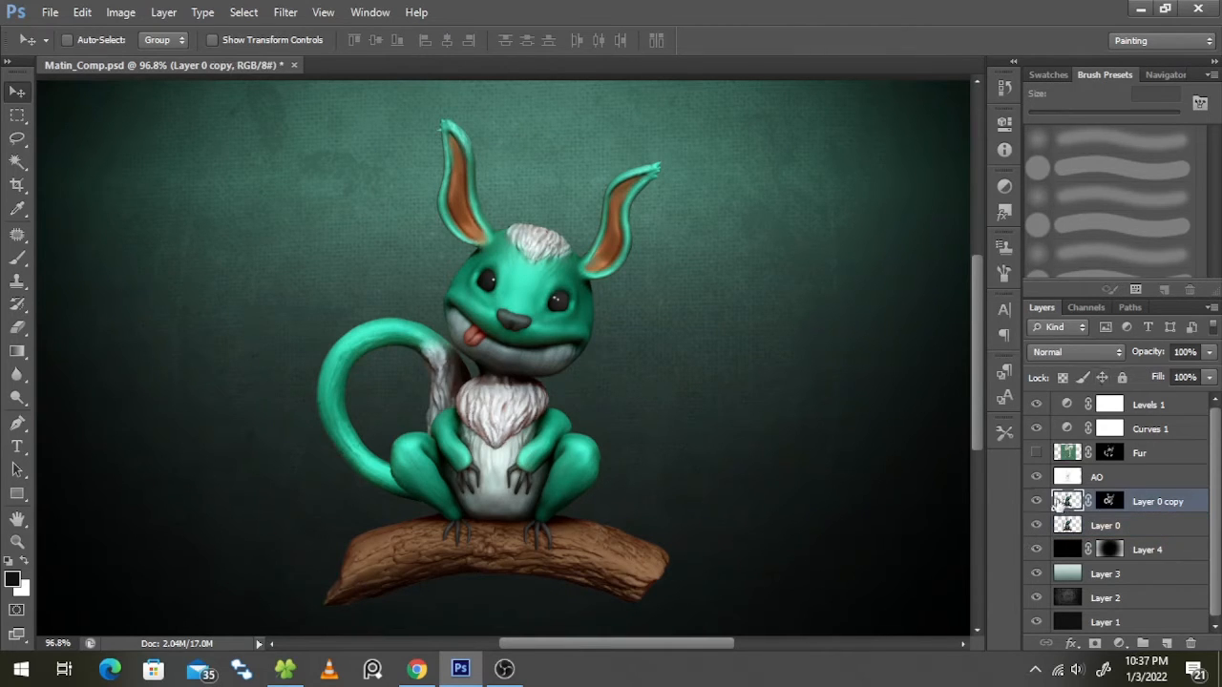
{"action": "left_click", "coordinate": [285, 11]}
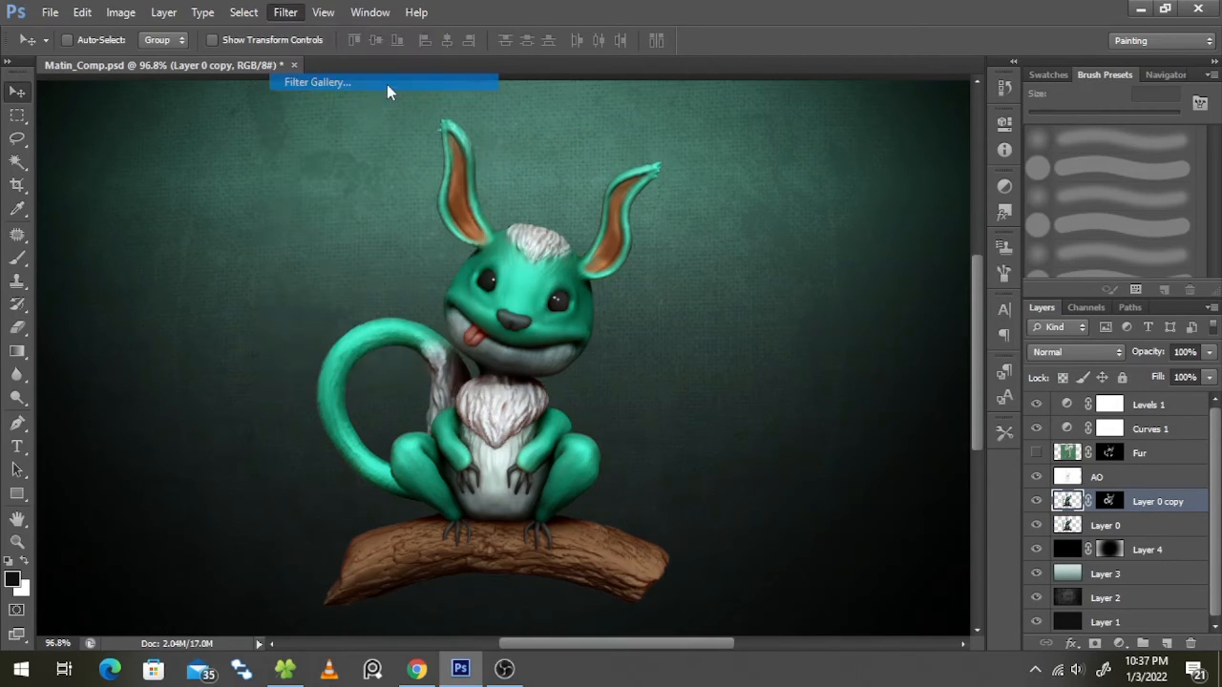
- Enter the Filter Gallery to apply Sprayed Strokes (length 14, radius 1, Right Diagonal) to Layer 0 copy
{"action": "left_click", "coordinate": [317, 82]}
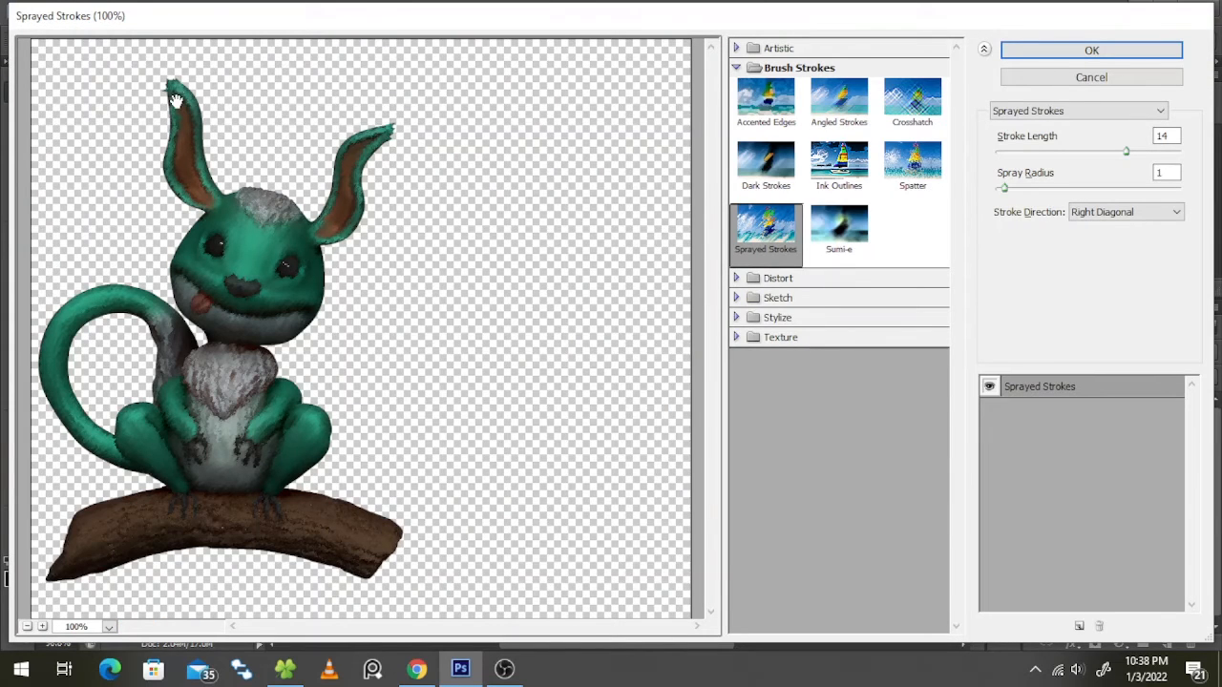
{"action": "mouse_move", "coordinate": [236, 296]}
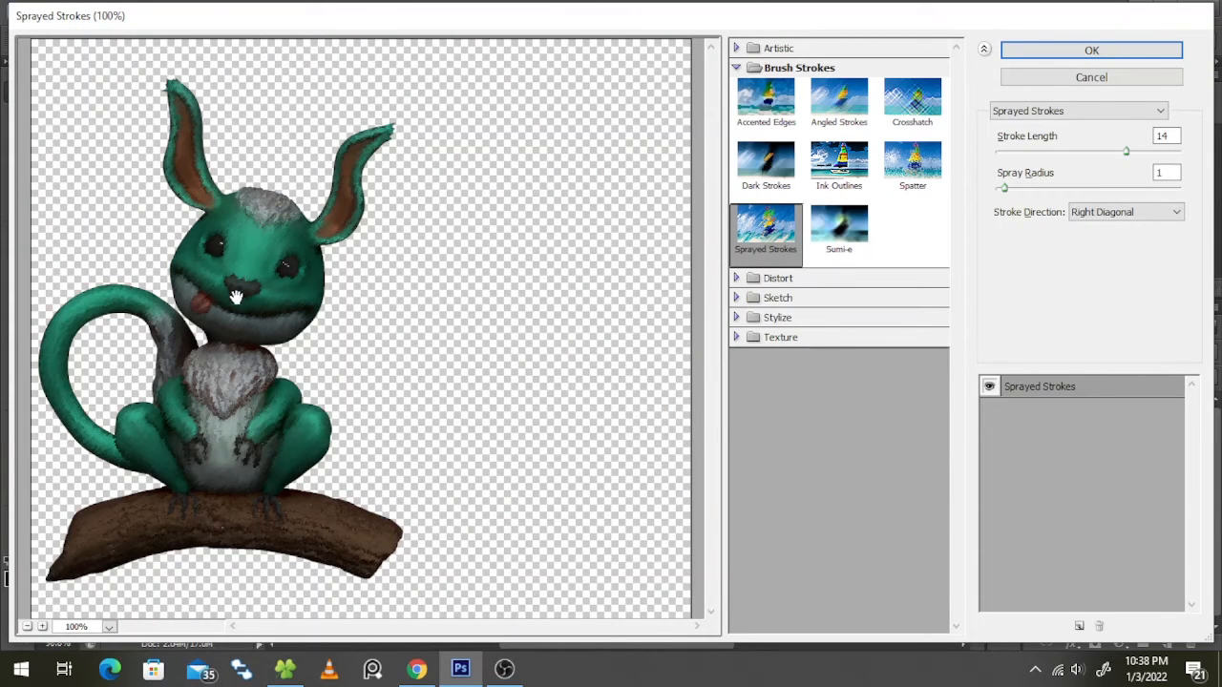
{"action": "mouse_move", "coordinate": [1019, 162]}
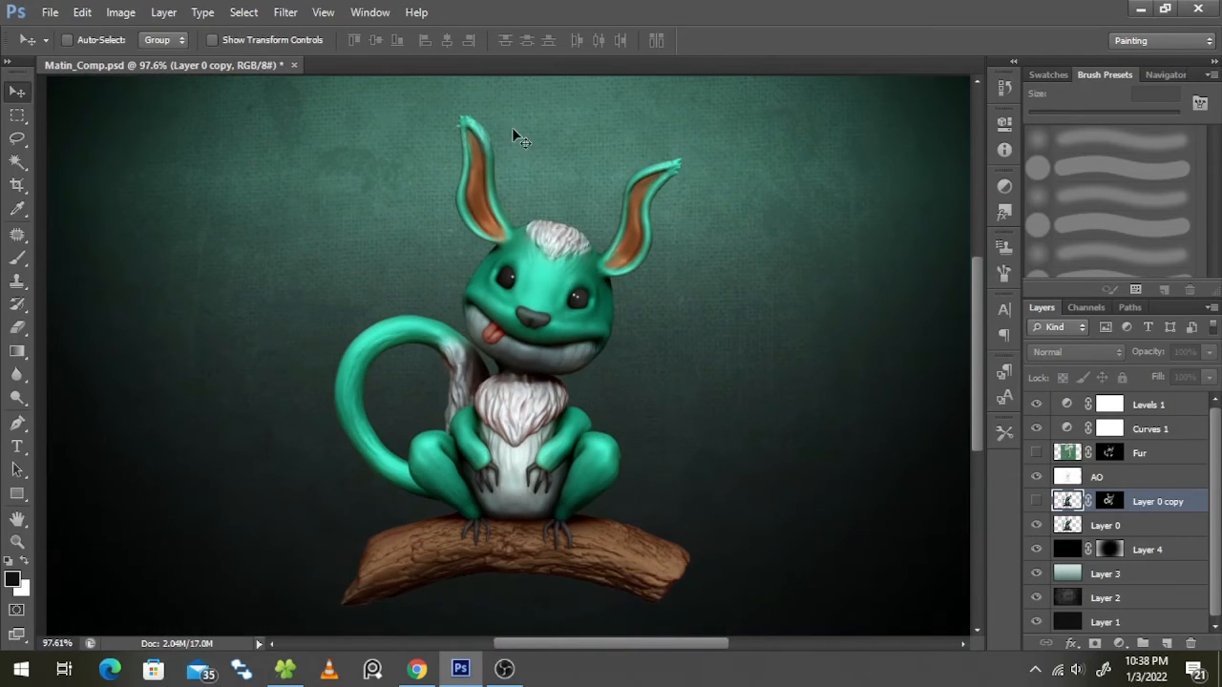
{"action": "mouse_move", "coordinate": [716, 229]}
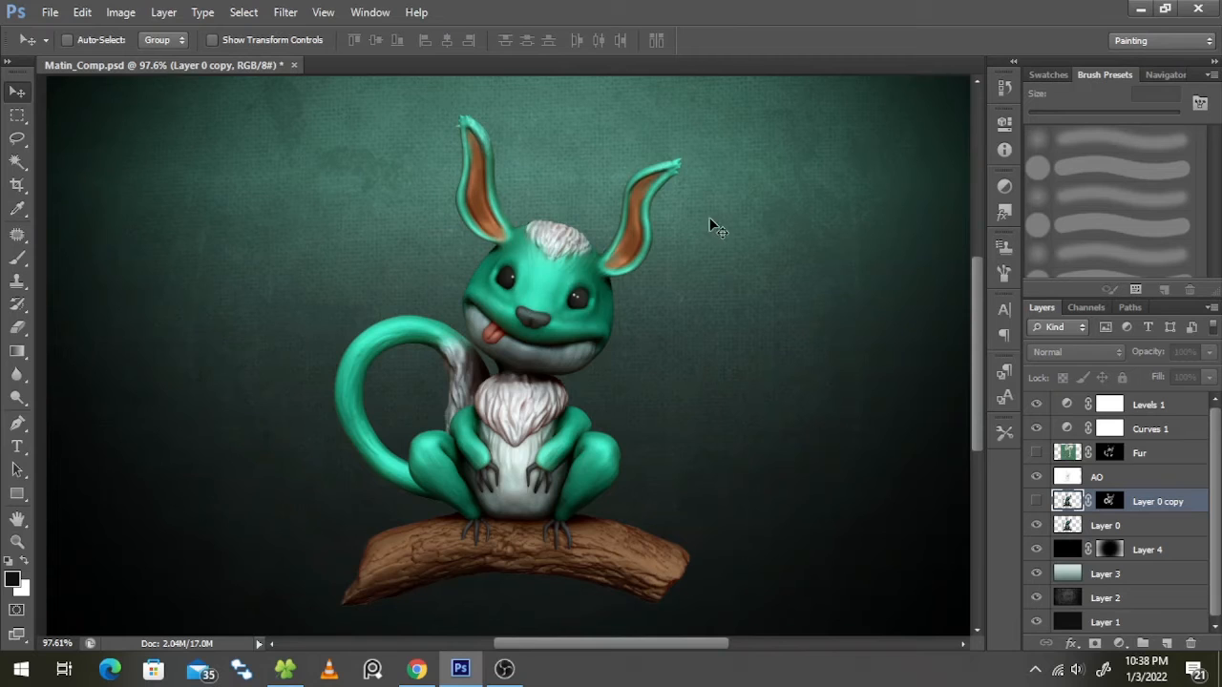
{"action": "mouse_move", "coordinate": [591, 302]}
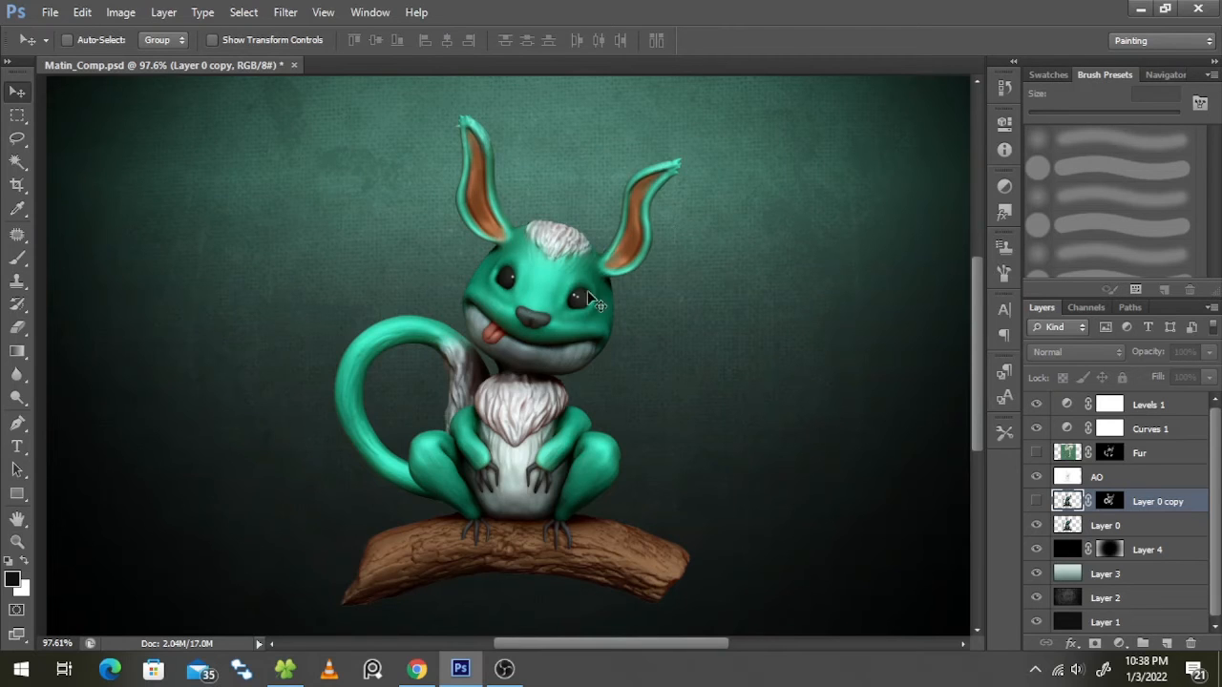
{"action": "mouse_move", "coordinate": [454, 360]}
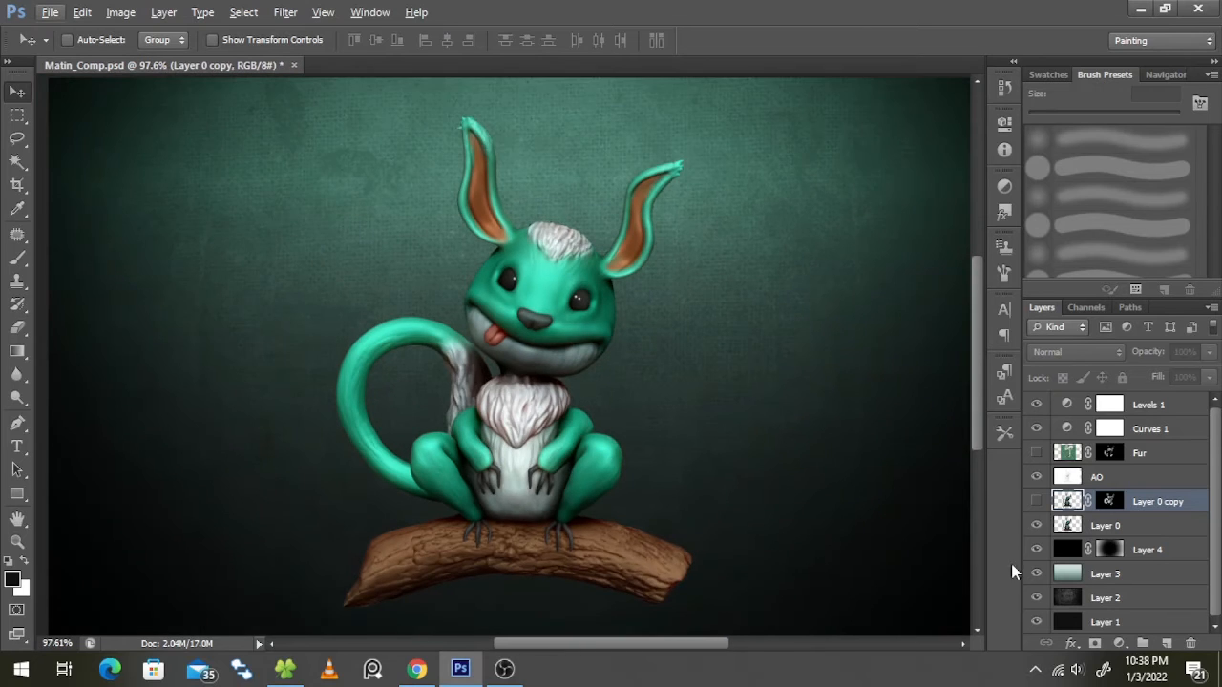
{"action": "mouse_move", "coordinate": [1039, 511]}
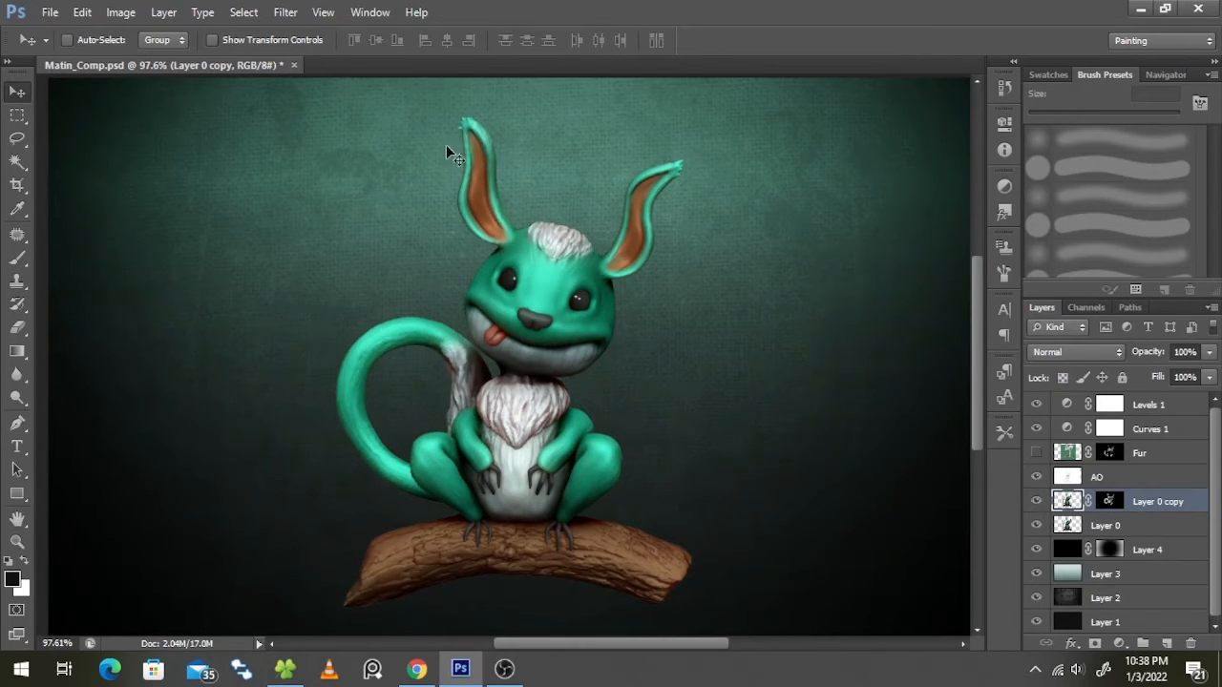
{"action": "mouse_move", "coordinate": [572, 291]}
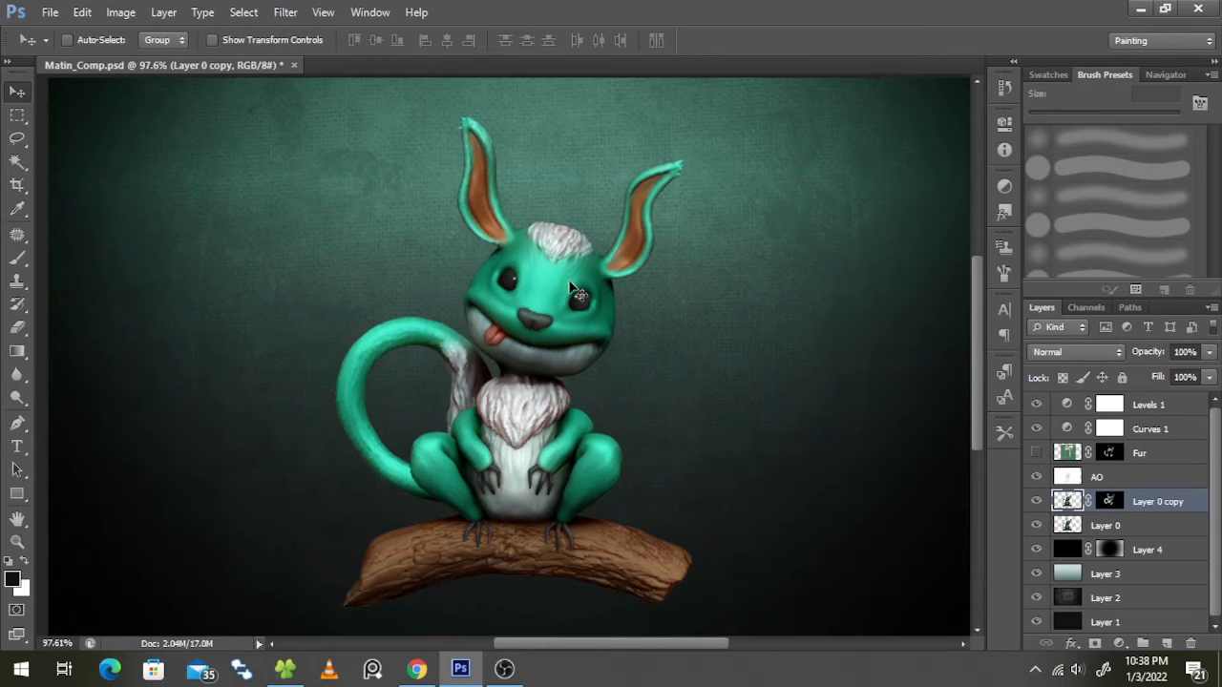
{"action": "mouse_move", "coordinate": [500, 195]}
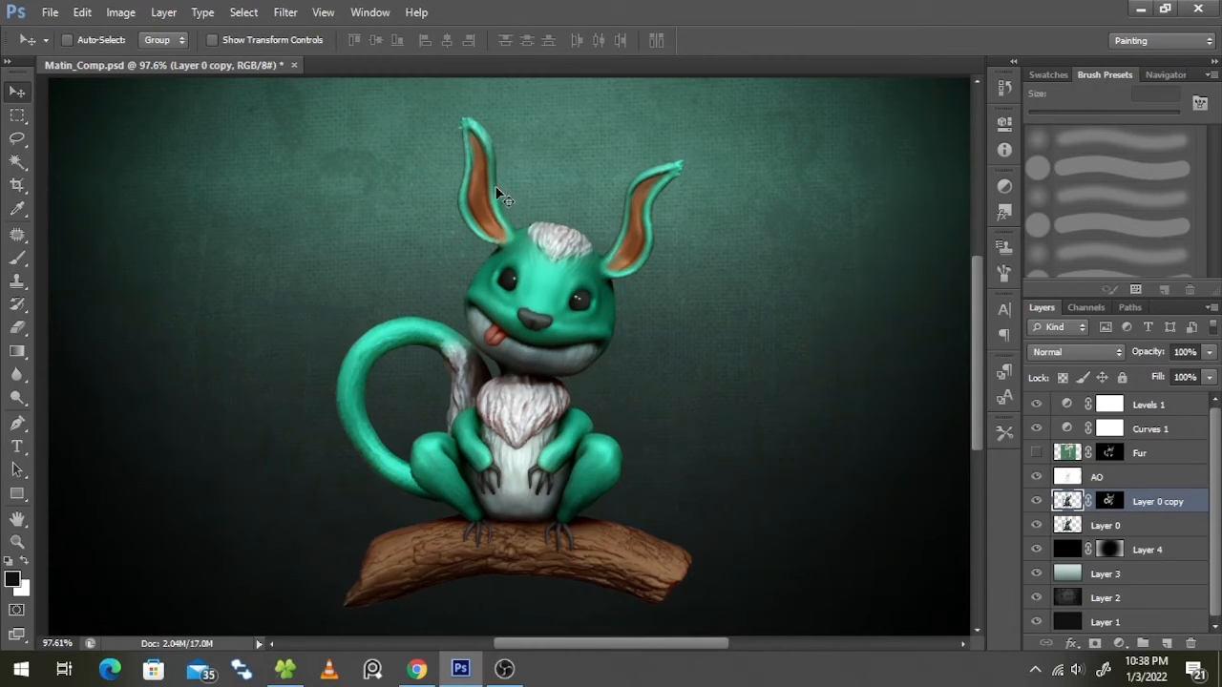
{"action": "mouse_move", "coordinate": [591, 372]}
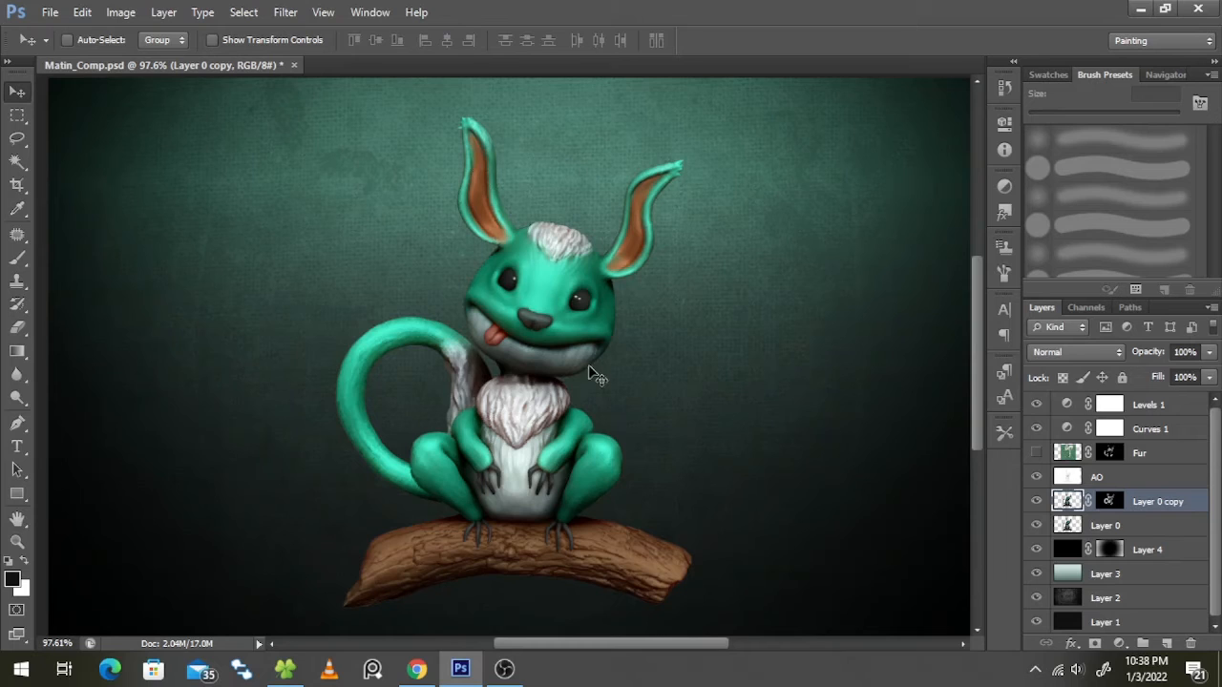
{"action": "mouse_move", "coordinate": [411, 385]}
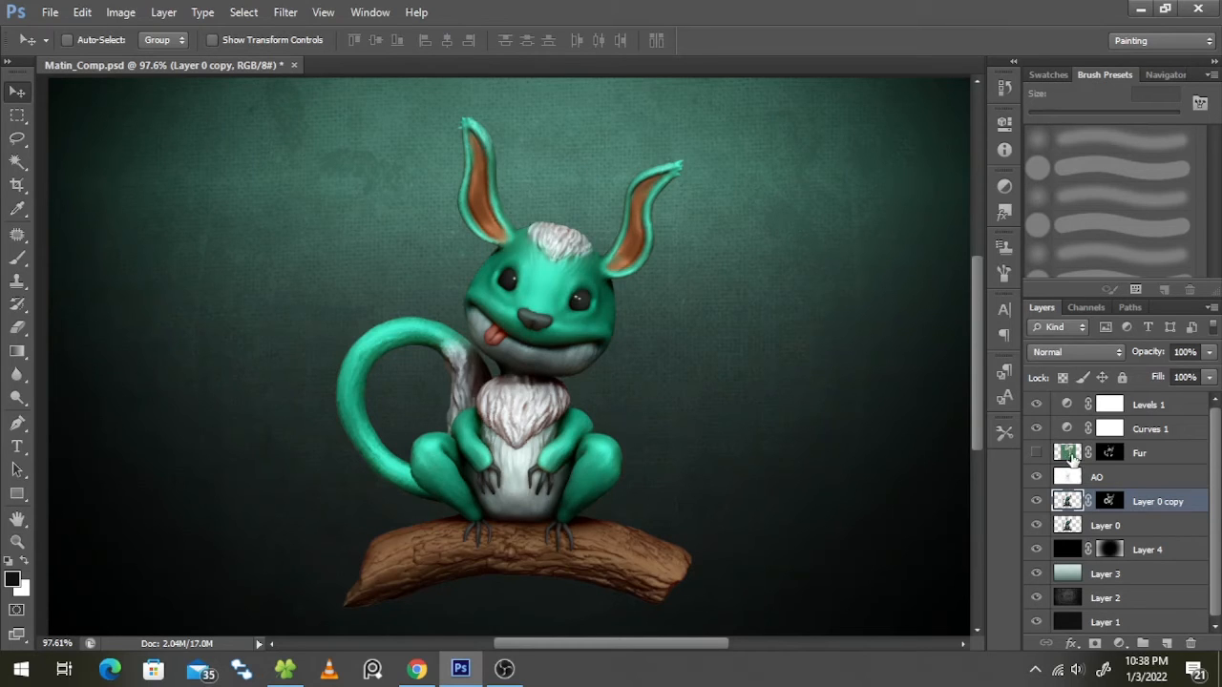
- Compare the Fur layer unmasked at Normal 100%, then keep it at Lighten 25% opacity with its mask re-enabled
{"action": "left_click", "coordinate": [1138, 452]}
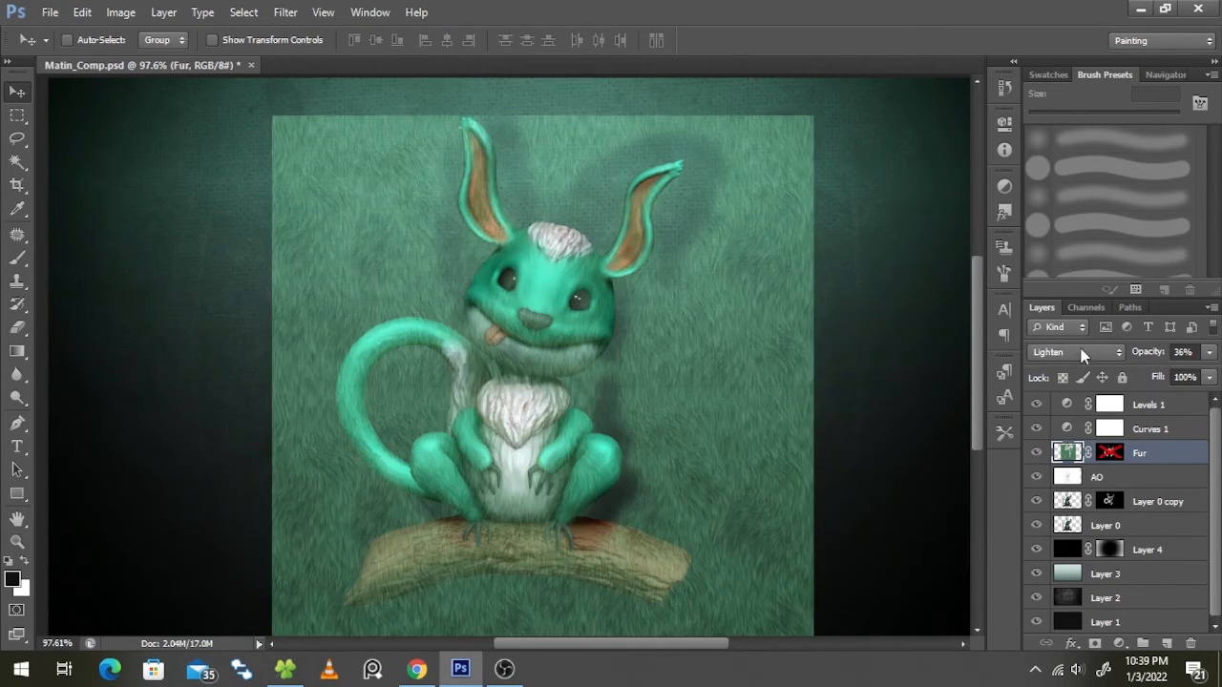
{"action": "left_click", "coordinate": [1072, 351]}
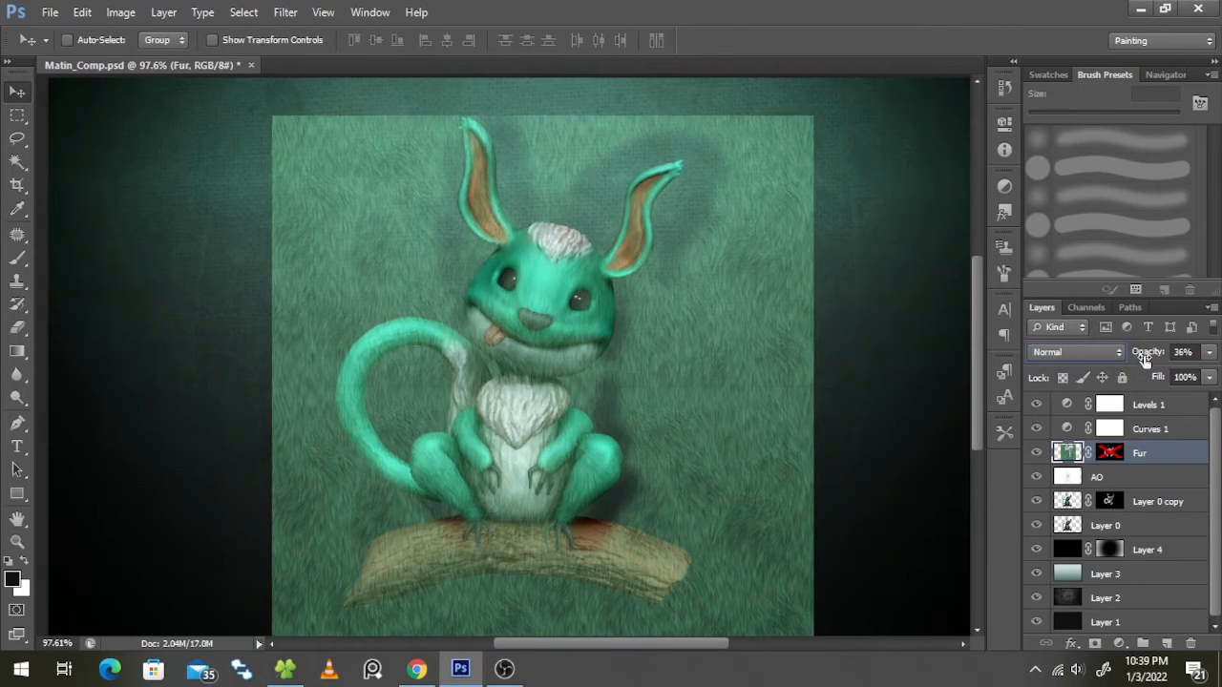
{"action": "left_click", "coordinate": [1183, 351]}
{"action": "type", "text": "100"}
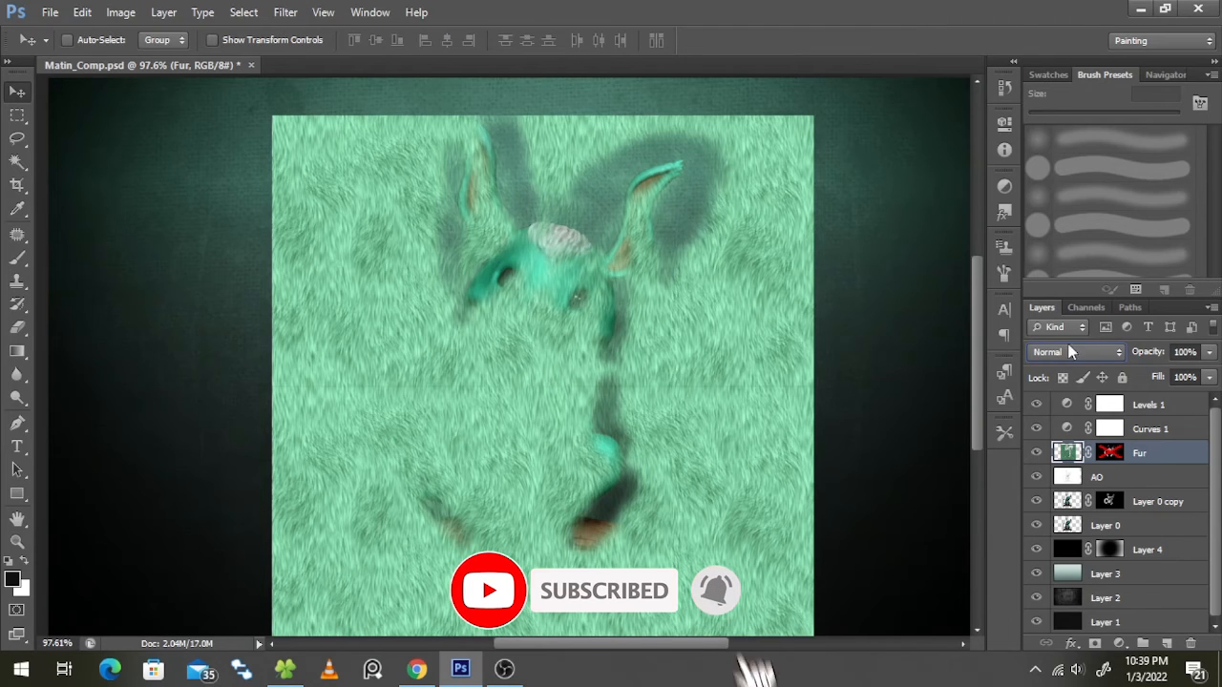
{"action": "left_click", "coordinate": [1069, 351]}
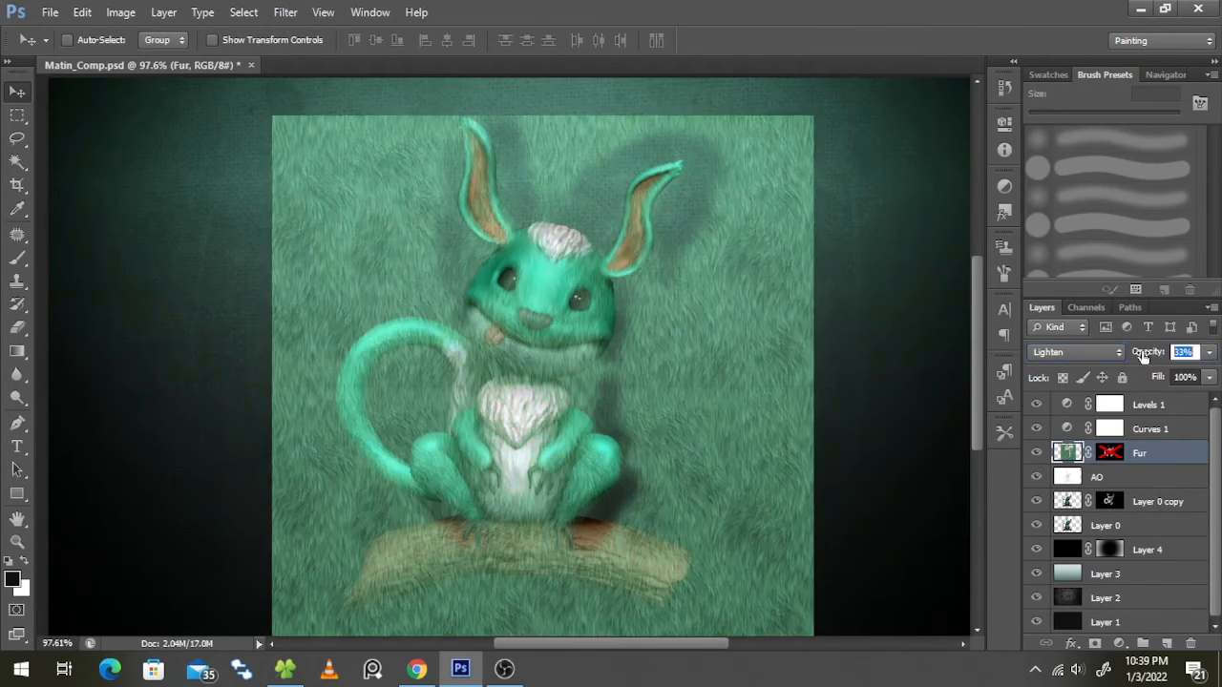
{"action": "type", "text": "25"}
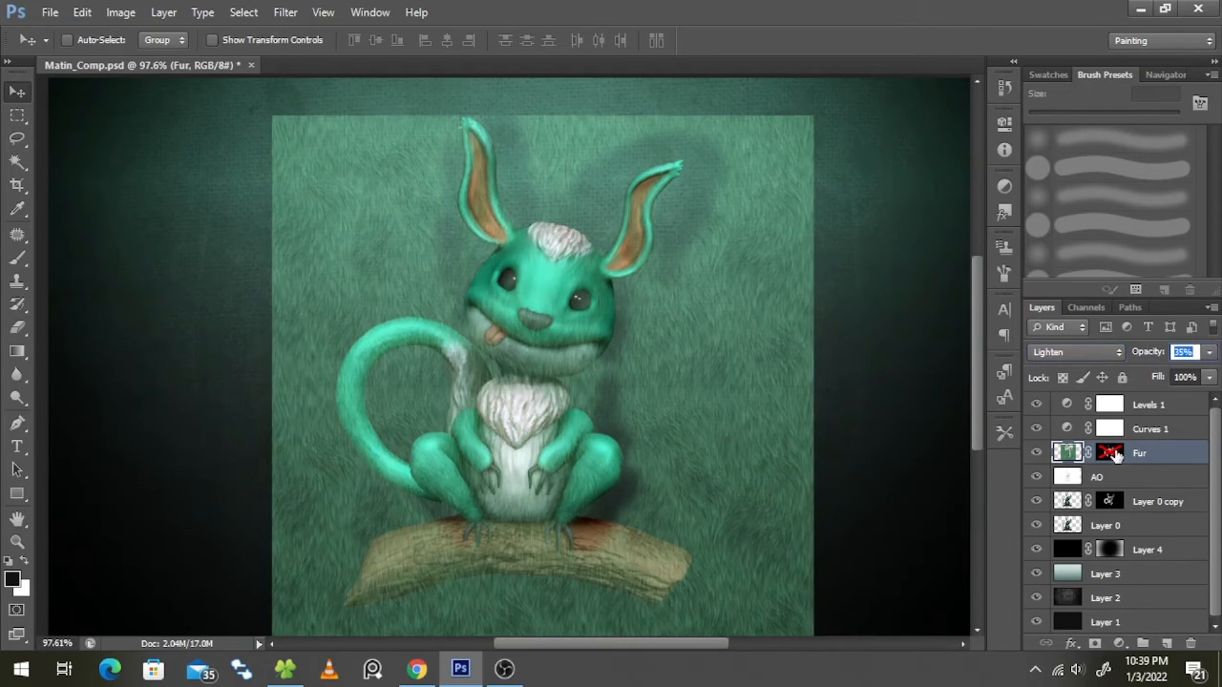
{"action": "left_click", "coordinate": [1109, 452]}
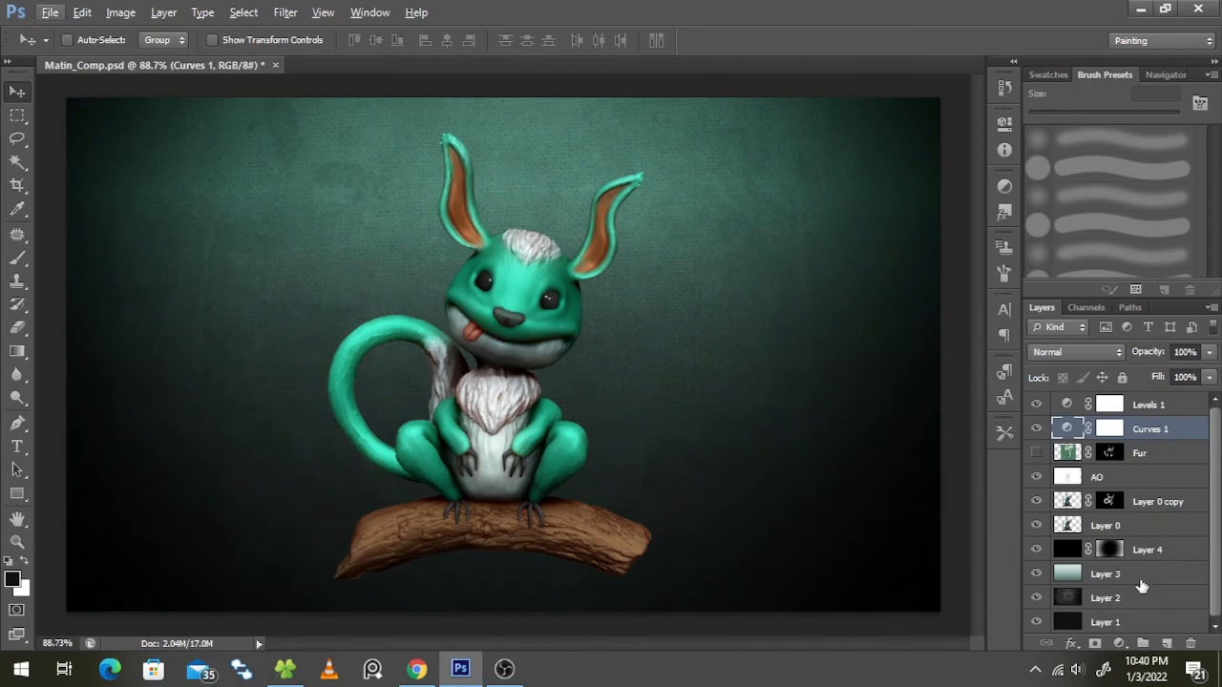
{"action": "left_click", "coordinate": [1104, 573]}
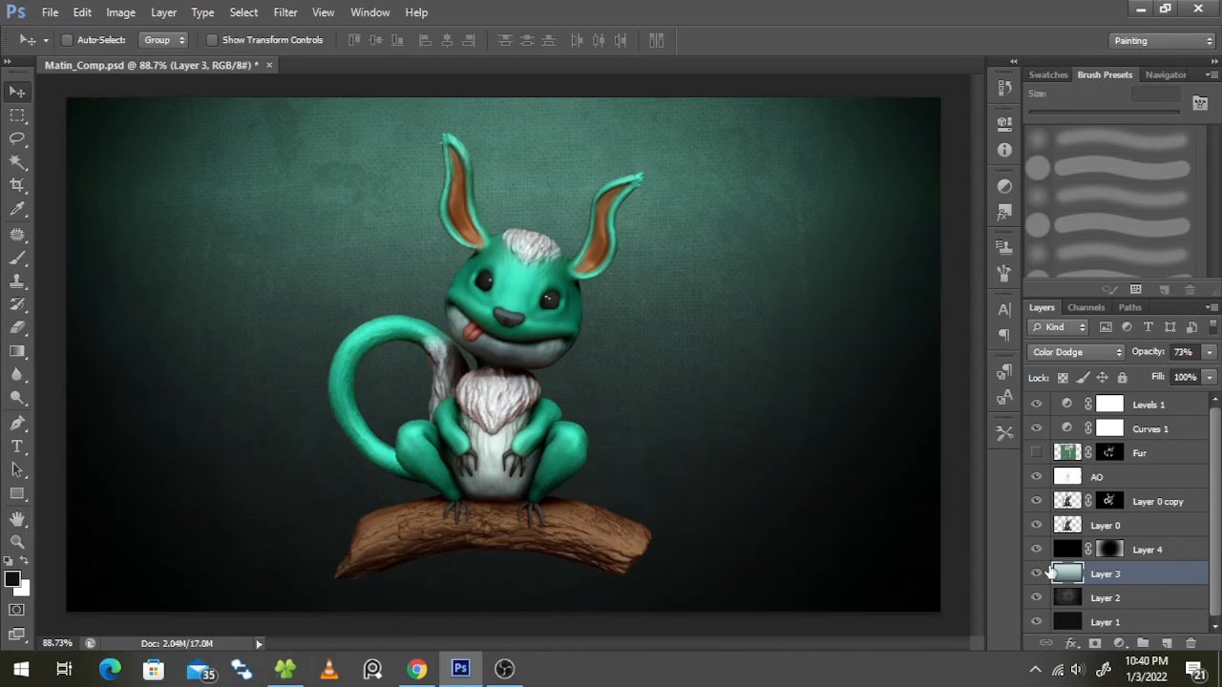
{"action": "left_click", "coordinate": [1104, 597]}
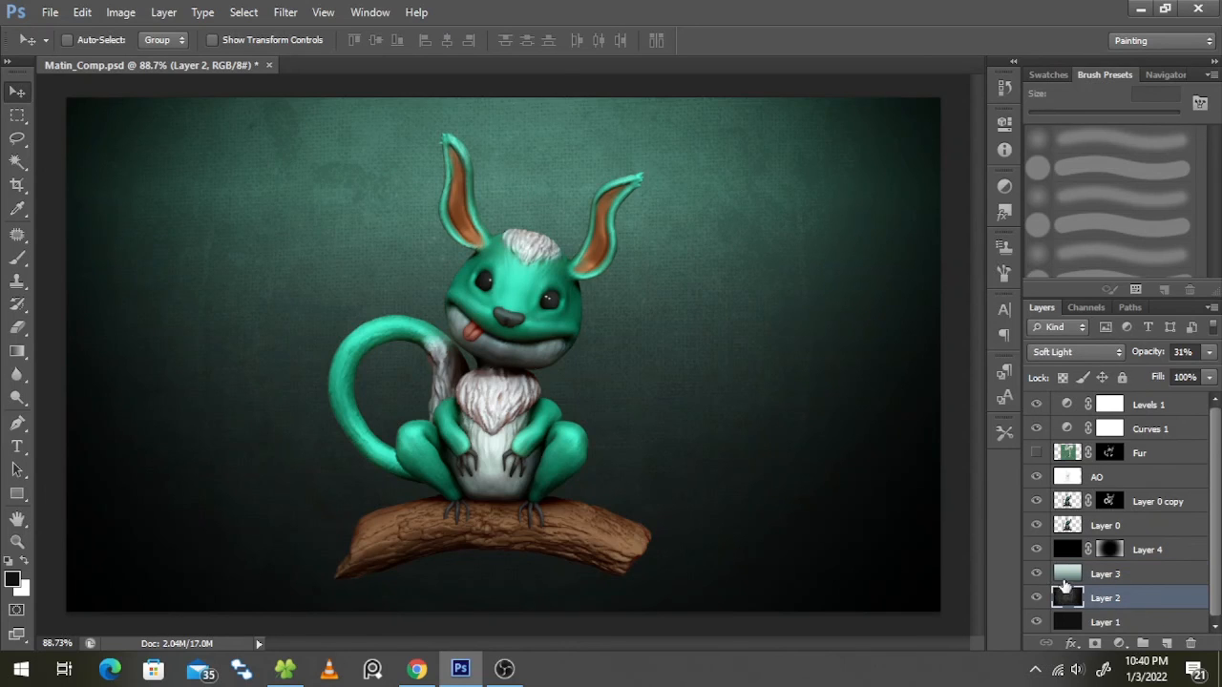
{"action": "left_click", "coordinate": [1035, 572]}
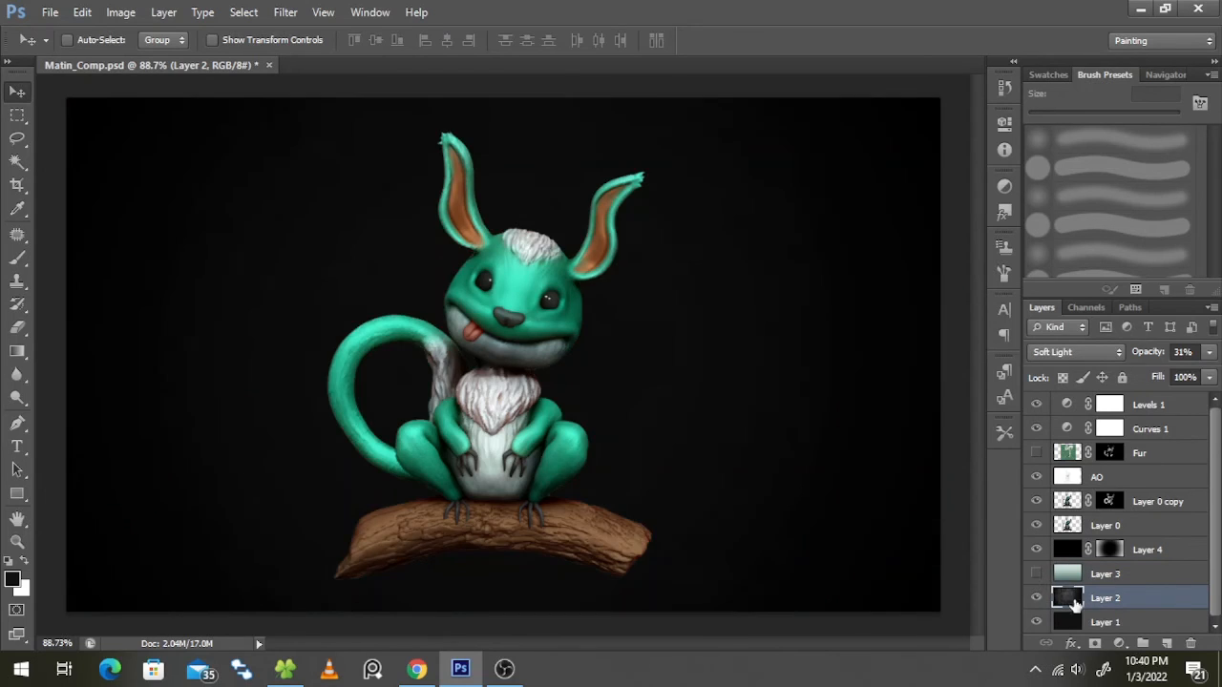
{"action": "left_click", "coordinate": [1069, 351]}
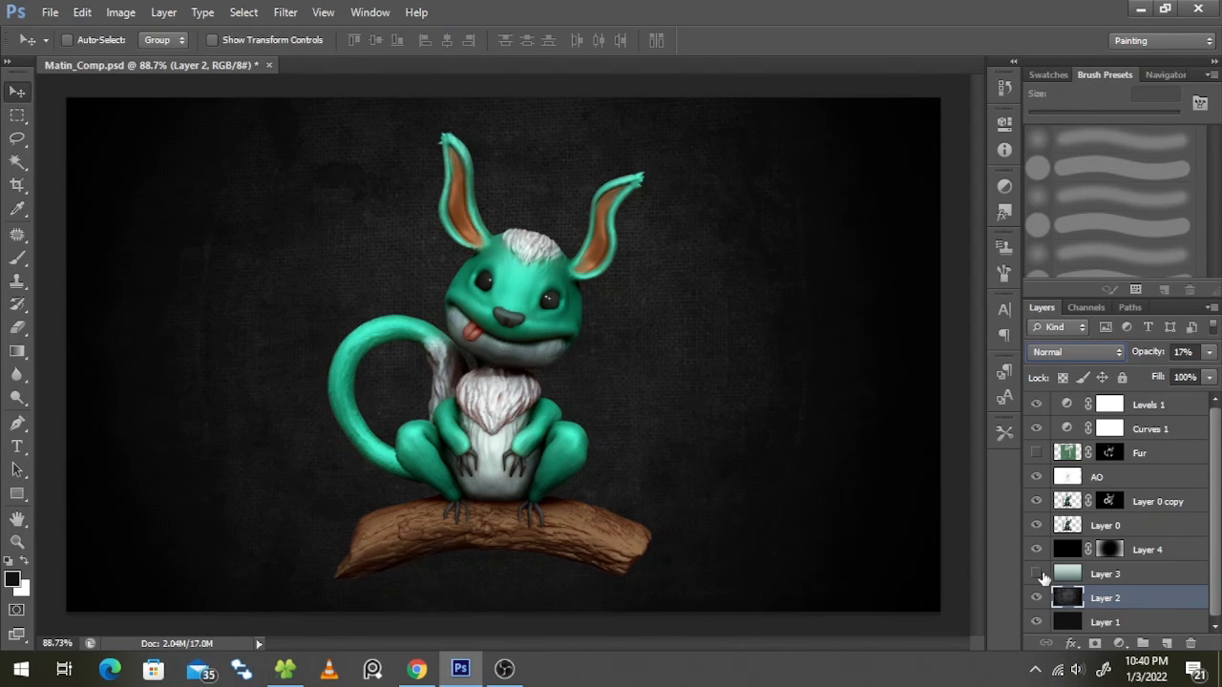
{"action": "left_click", "coordinate": [1035, 572]}
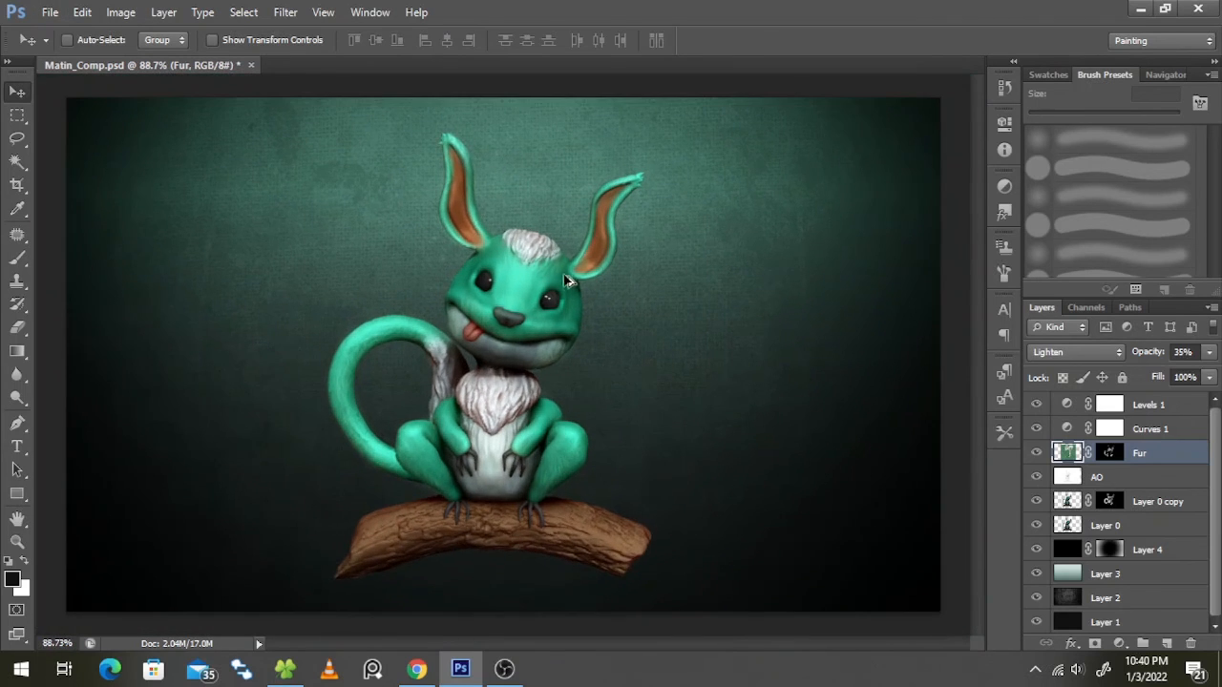
{"action": "mouse_move", "coordinate": [23, 93]}
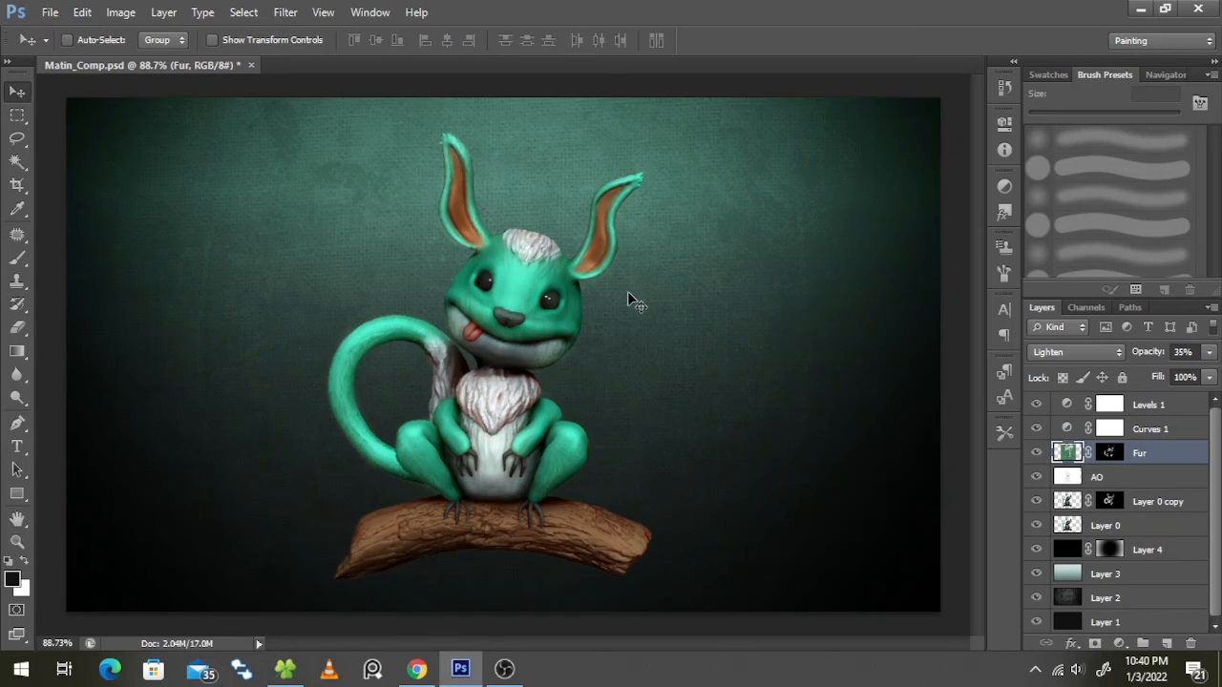
{"action": "mouse_move", "coordinate": [672, 313]}
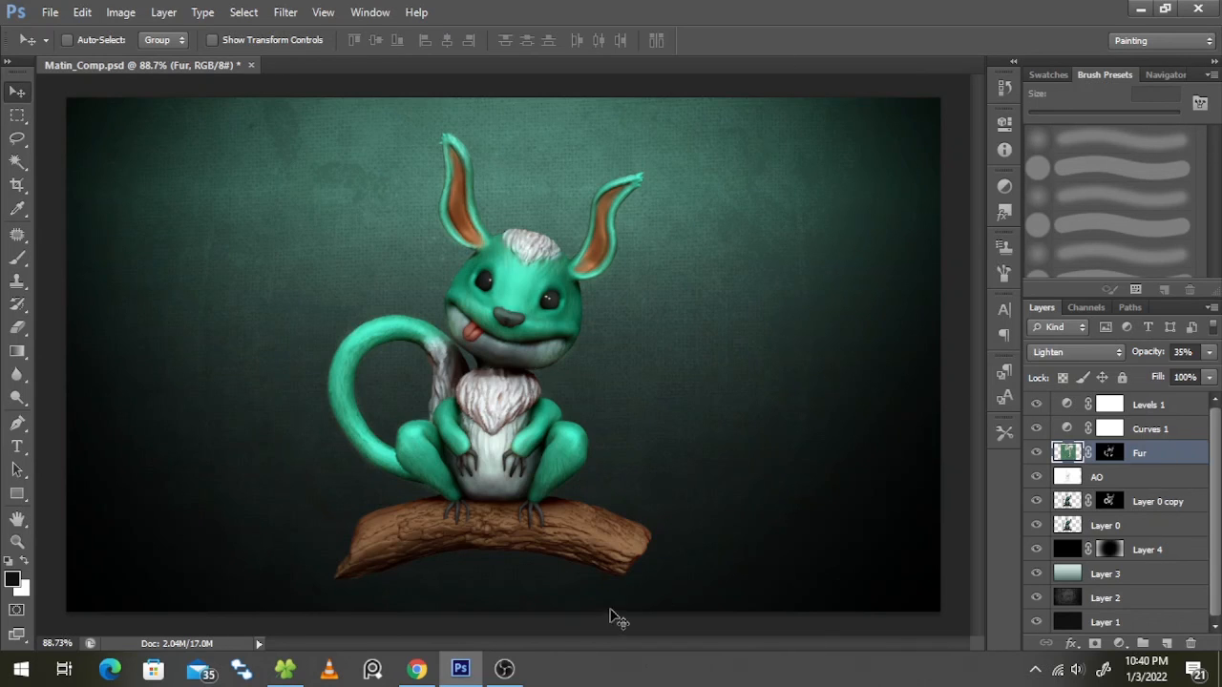
{"action": "mouse_move", "coordinate": [620, 481]}
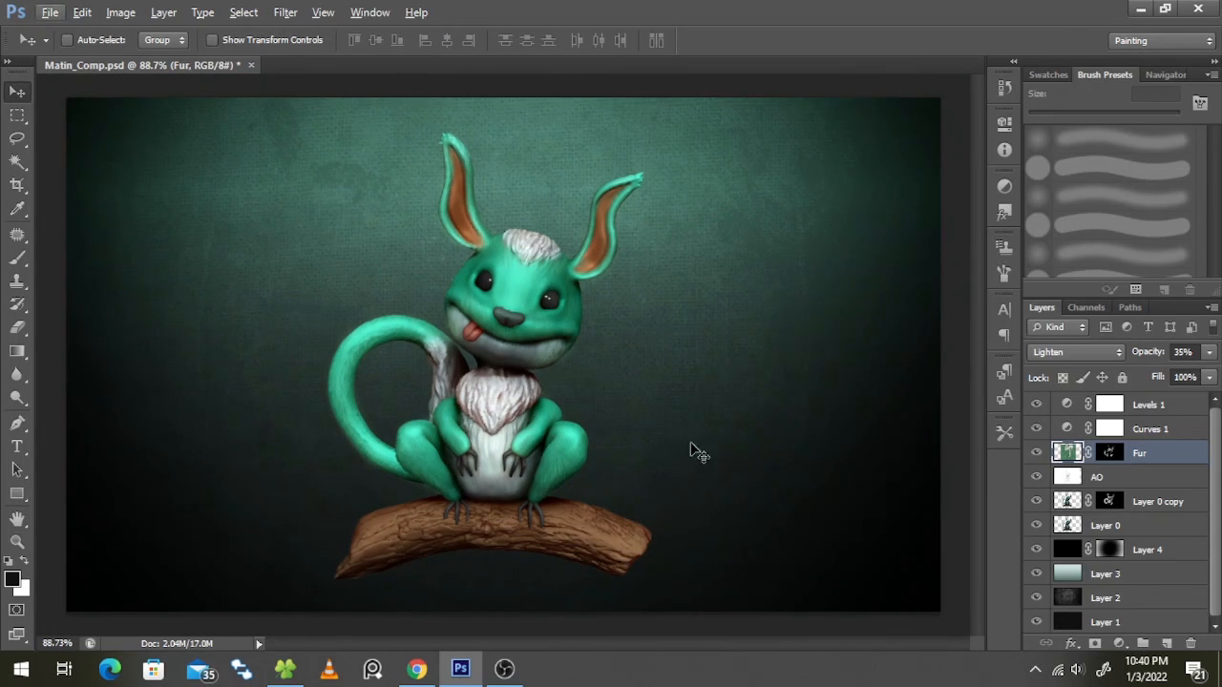
{"action": "mouse_move", "coordinate": [391, 534]}
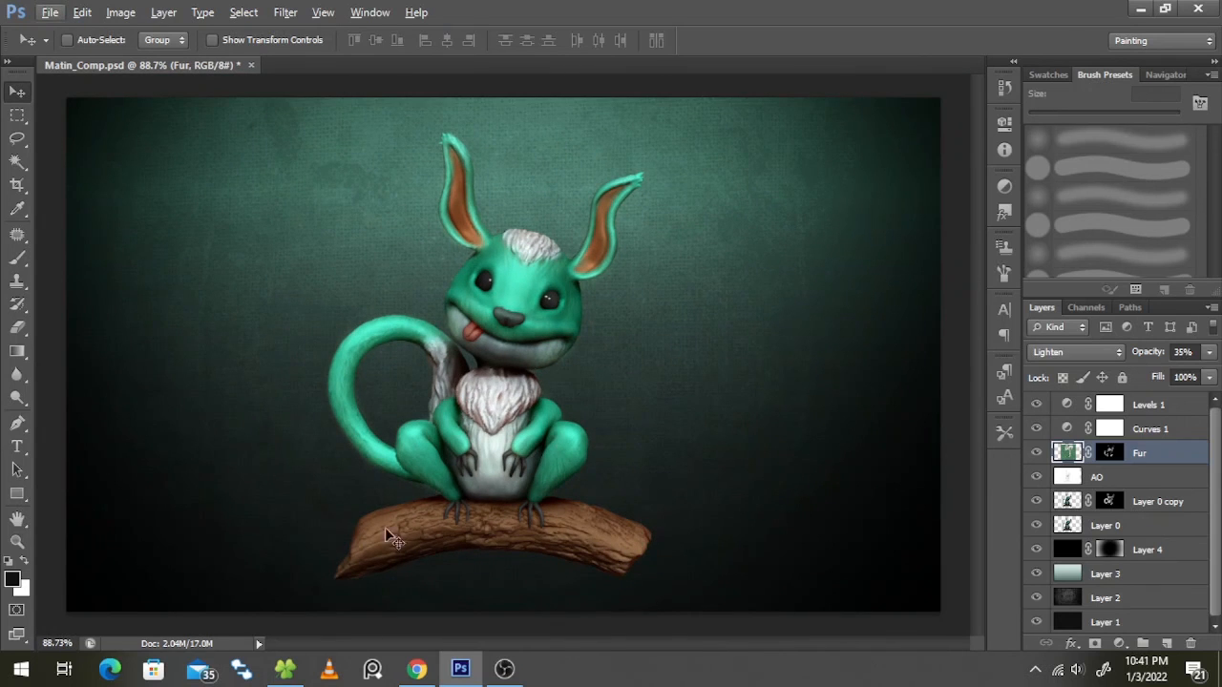
{"action": "mouse_move", "coordinate": [725, 515]}
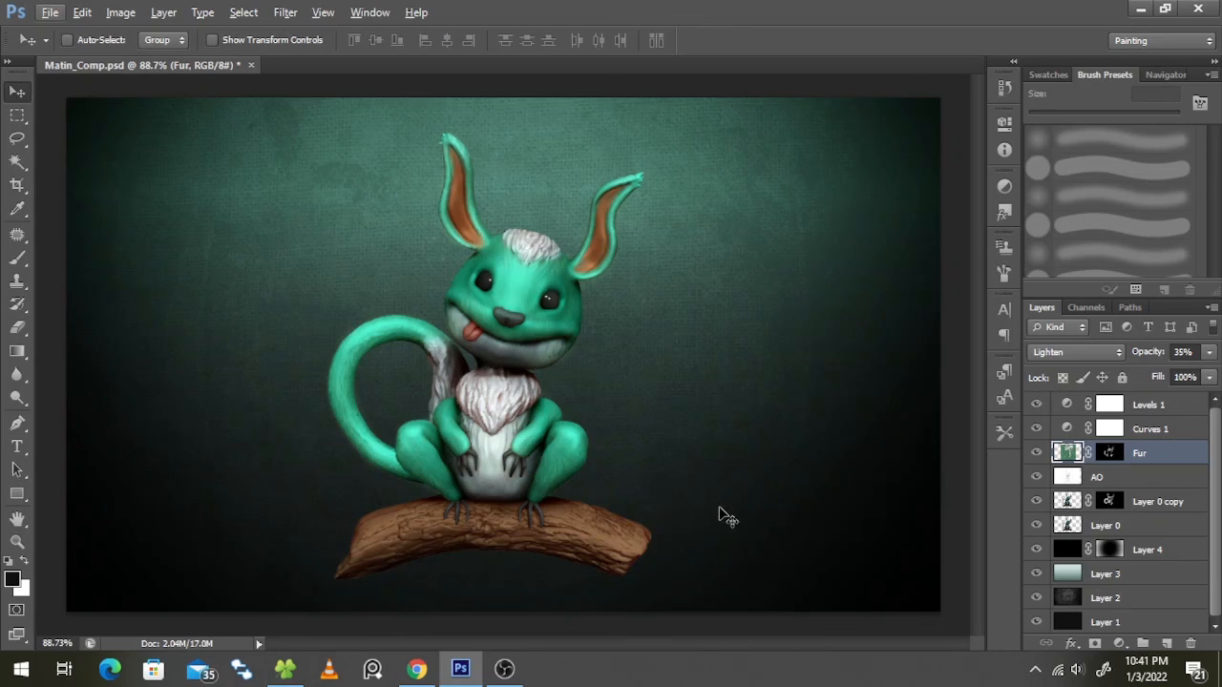
{"action": "mouse_move", "coordinate": [727, 511]}
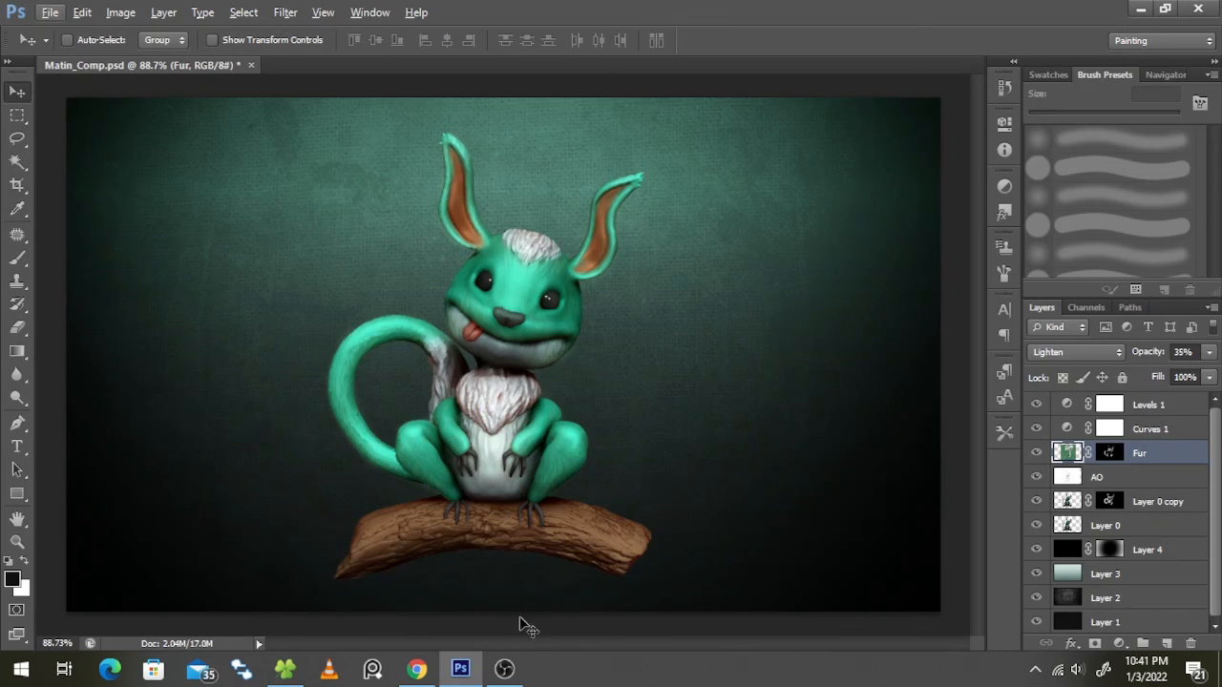
{"action": "mouse_move", "coordinate": [504, 668]}
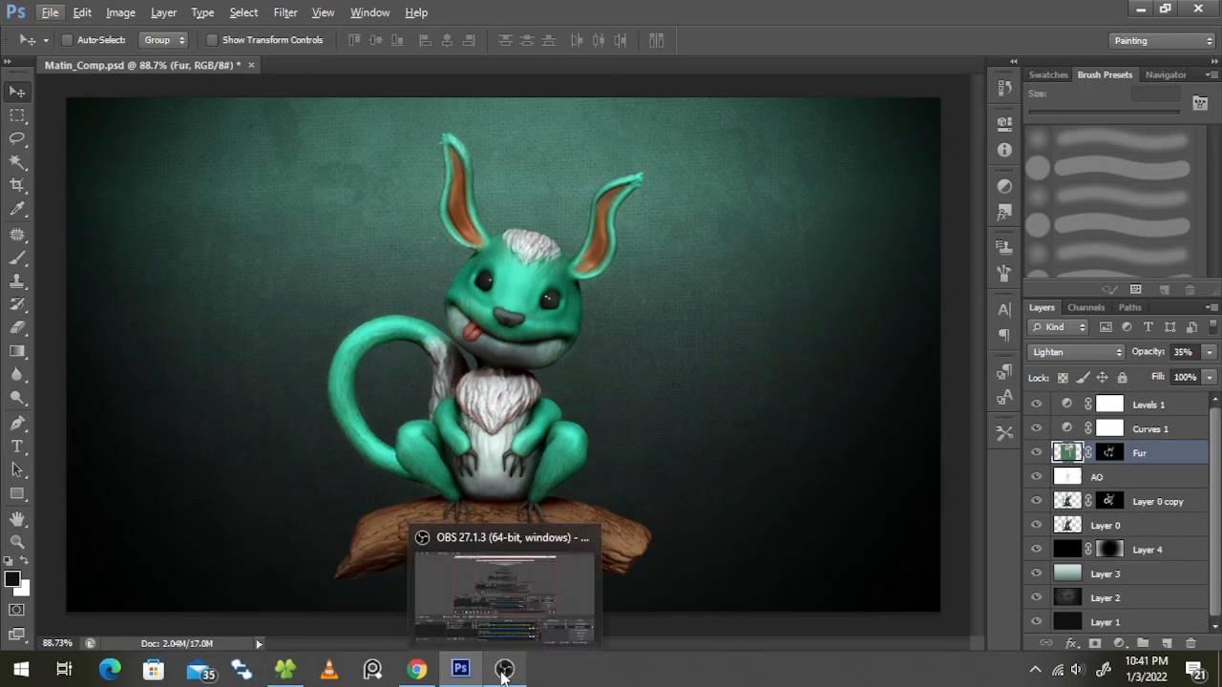